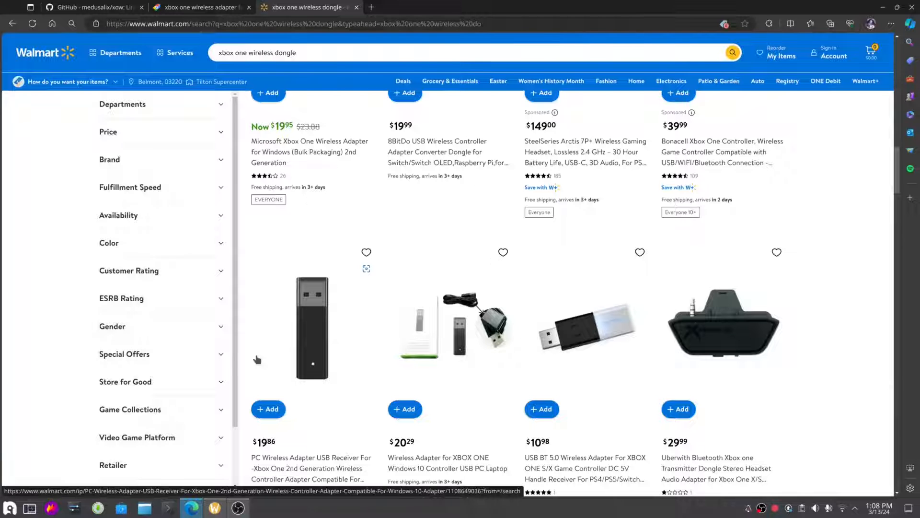
# Scroll through the currently open GitHub page in Edge.
pyautogui.scroll(-3)
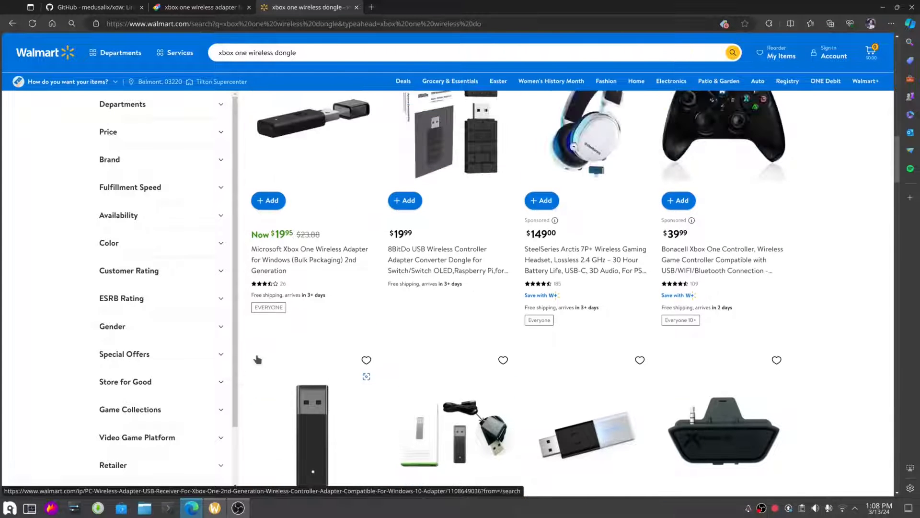
pyautogui.scroll(3)
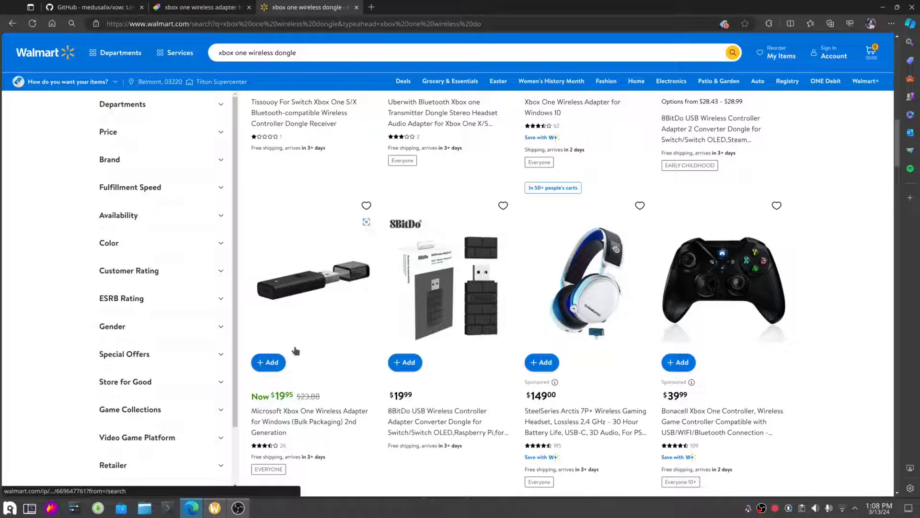
pyautogui.moveTo(322, 347)
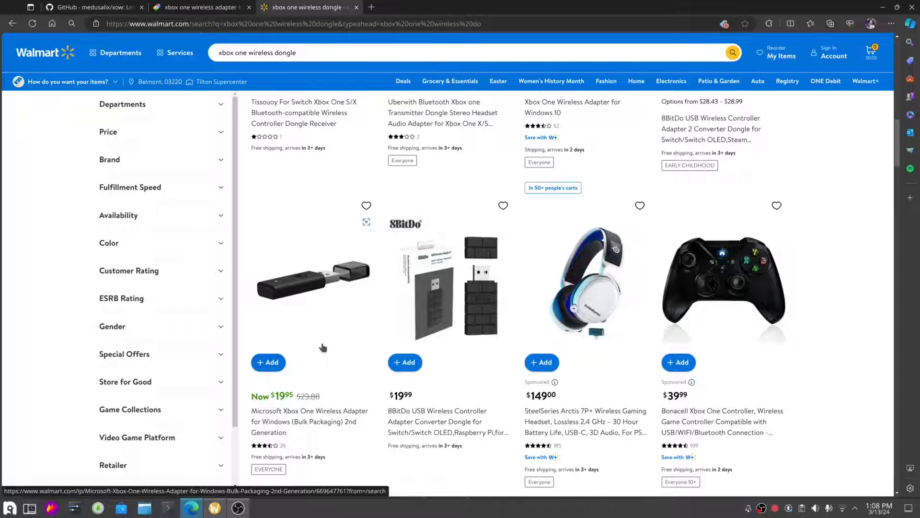
pyautogui.scroll(-3)
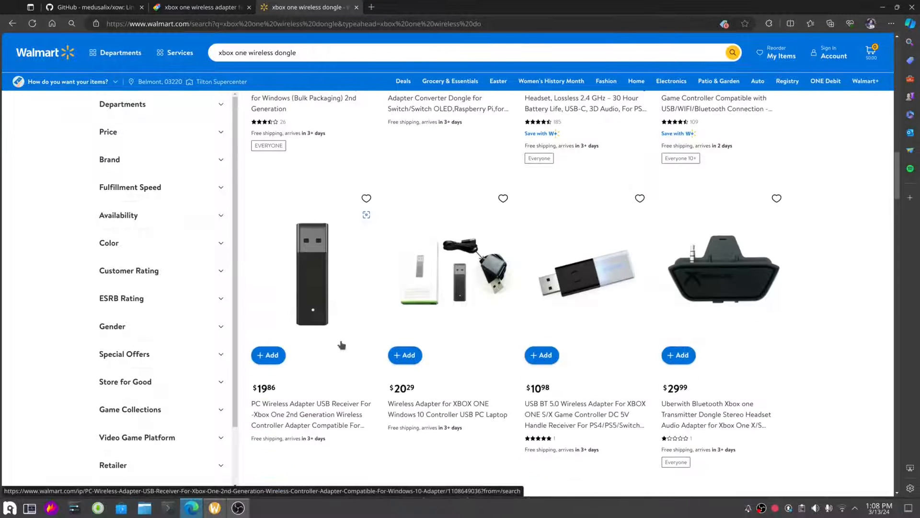
pyautogui.moveTo(492, 310)
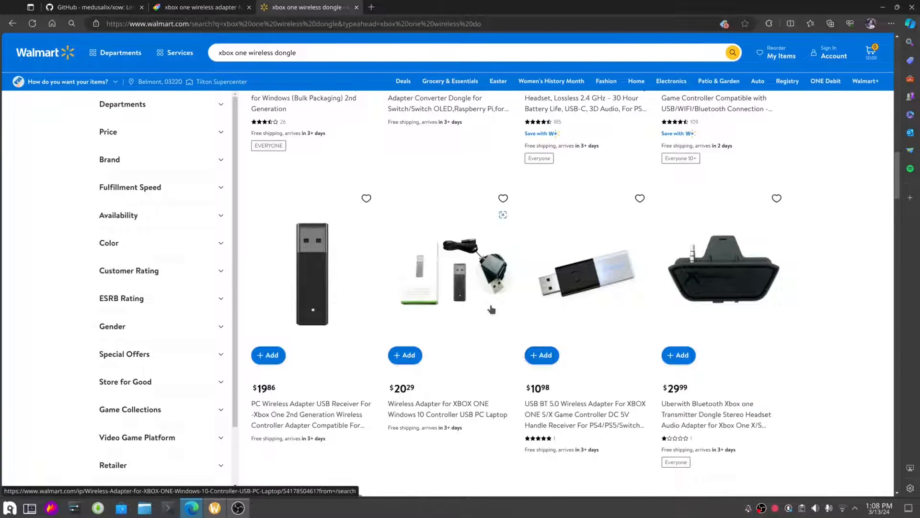
pyautogui.scroll(-3)
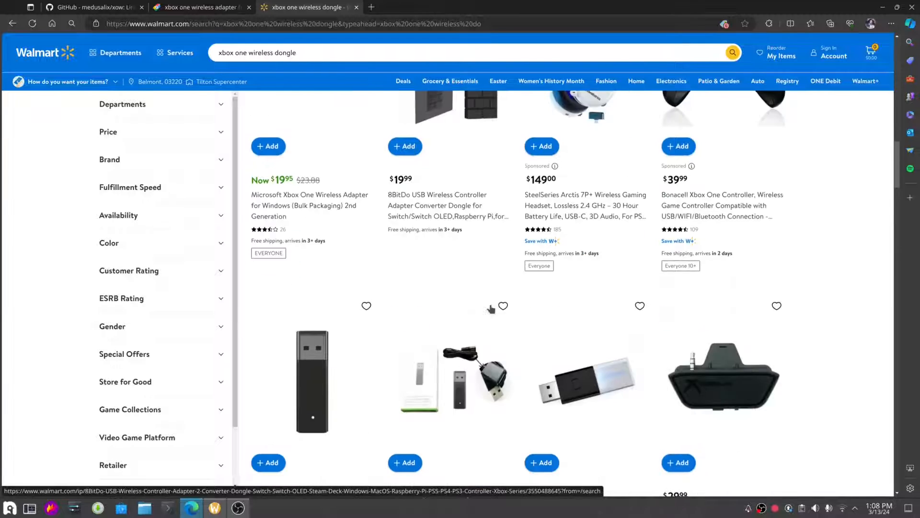
pyautogui.scroll(-3)
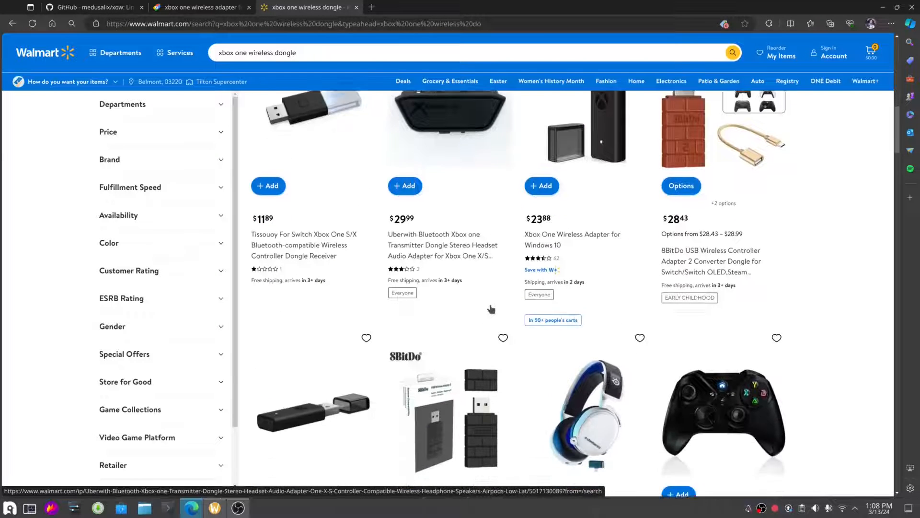
pyautogui.scroll(-3)
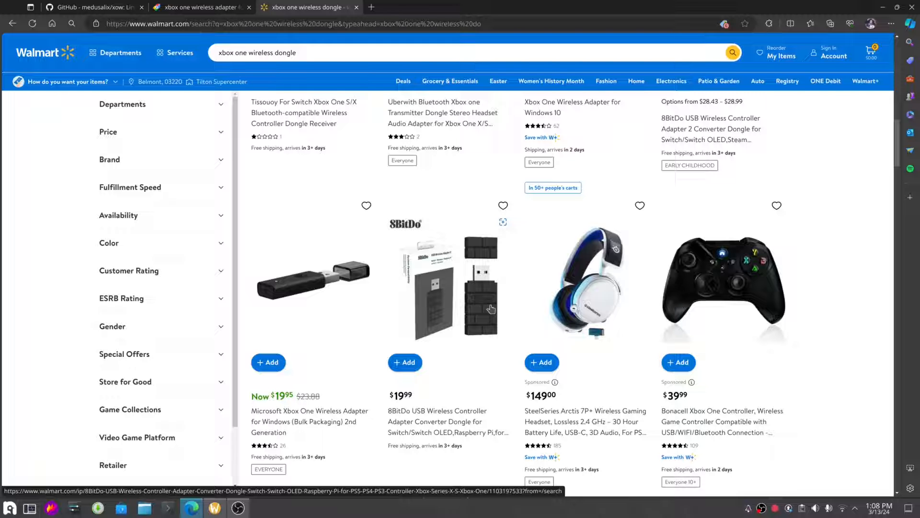
pyautogui.scroll(-3)
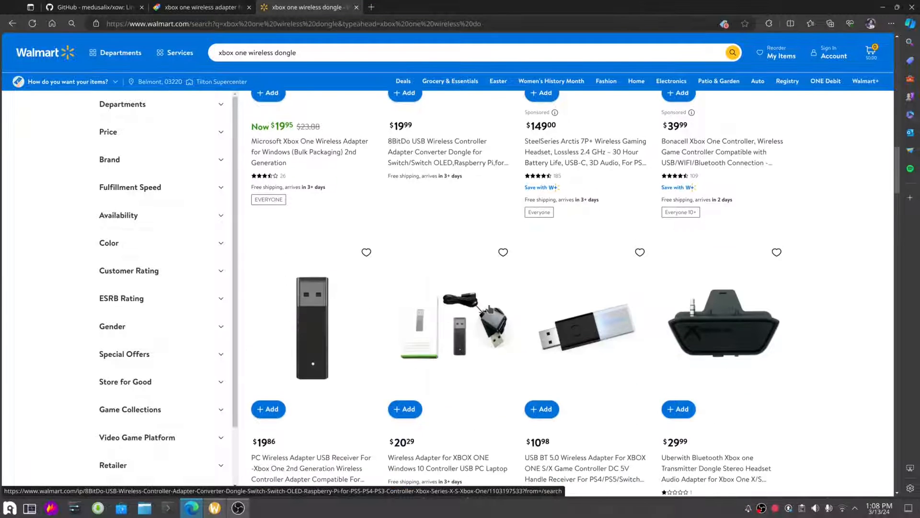
pyautogui.scroll(-3)
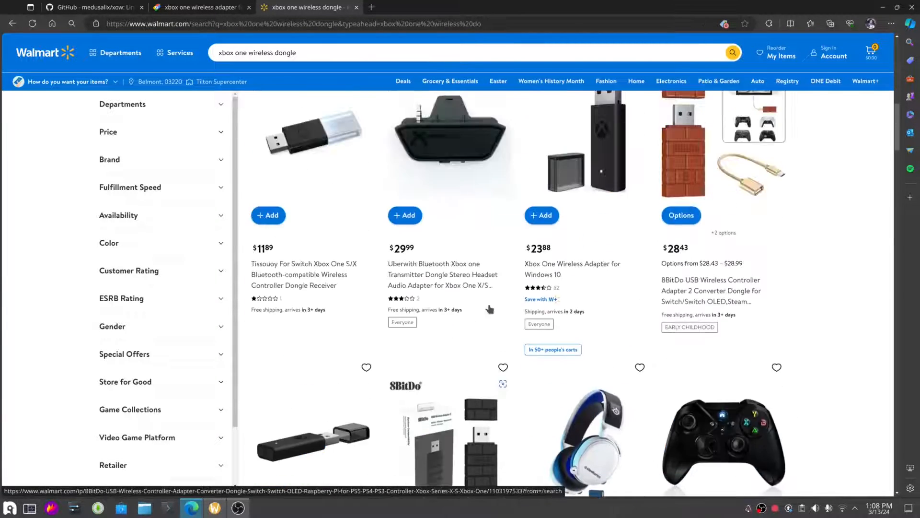
pyautogui.scroll(-3)
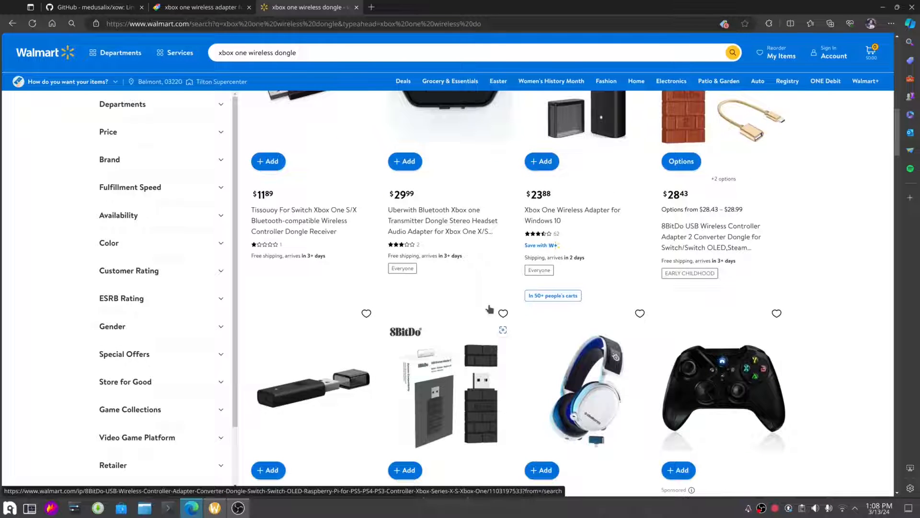
pyautogui.scroll(-3)
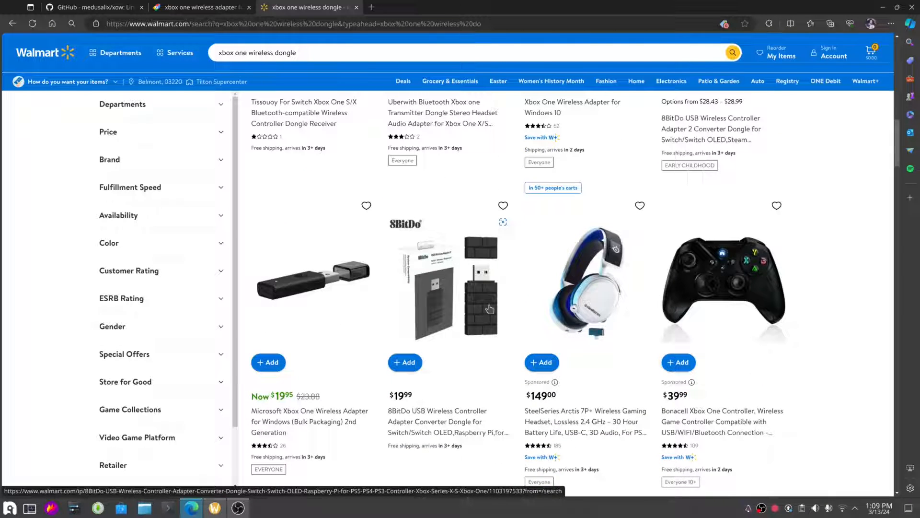
pyautogui.scroll(-3)
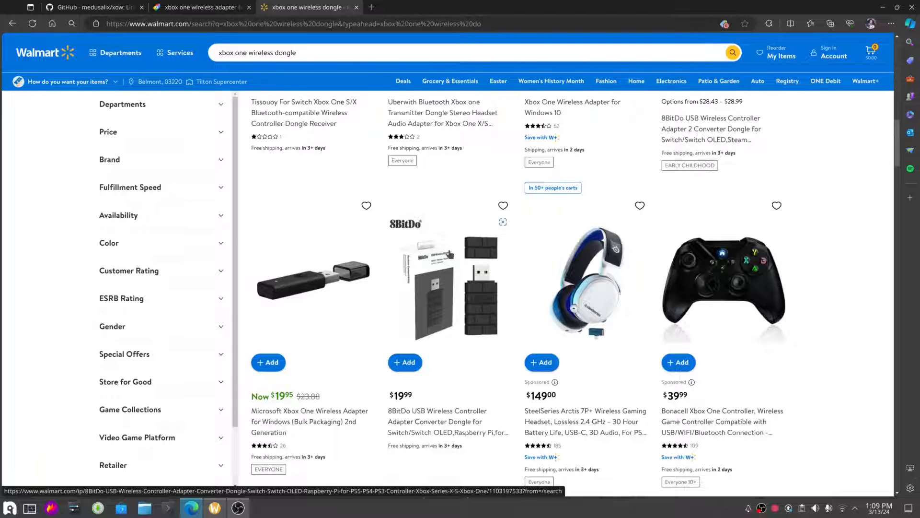
# Switch to the medusalix/xow tab and scroll its README to Installation prerequisites and guide.
pyautogui.click(92, 7)
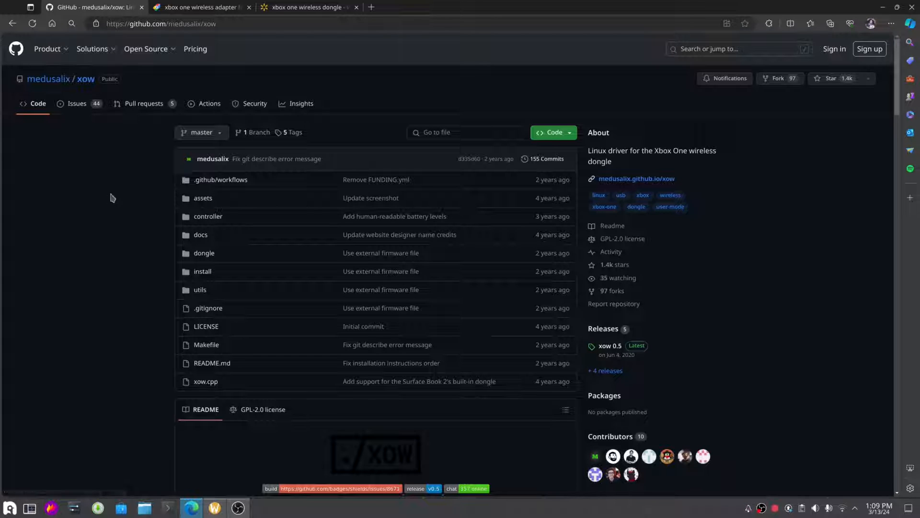
pyautogui.scroll(-3)
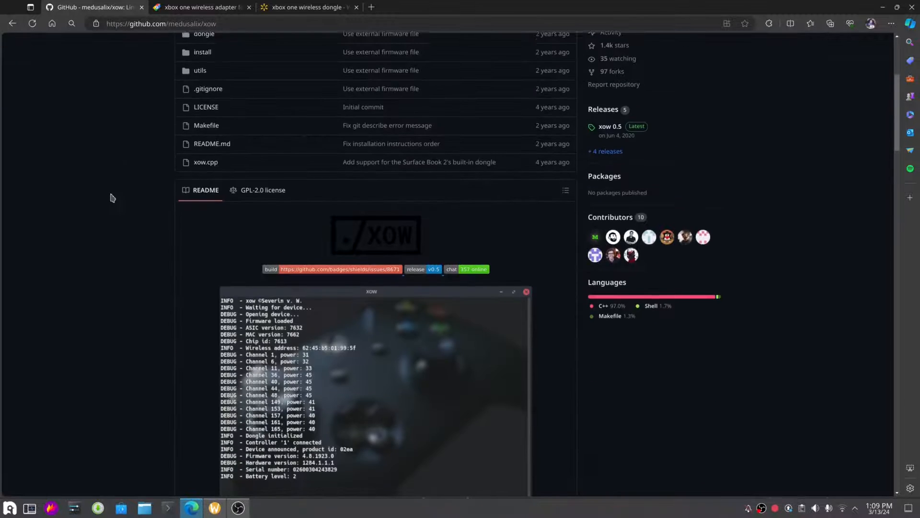
pyautogui.scroll(-3)
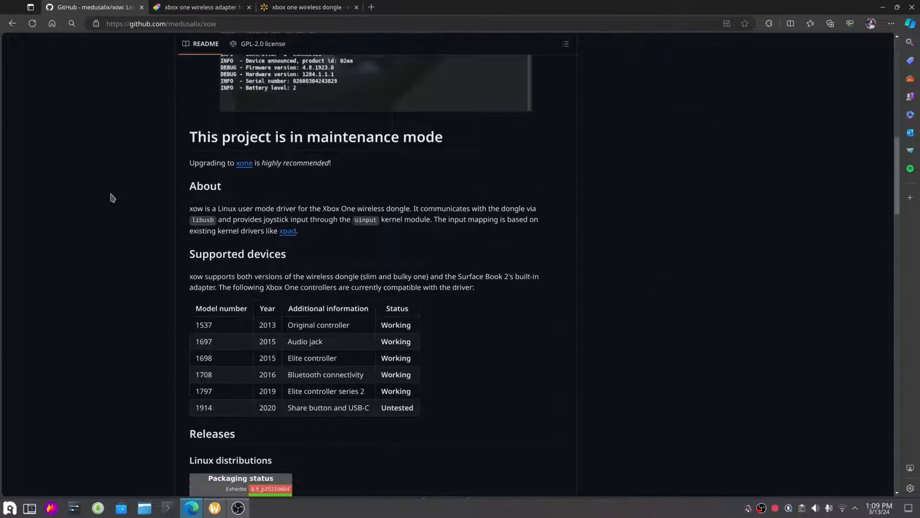
pyautogui.scroll(-3)
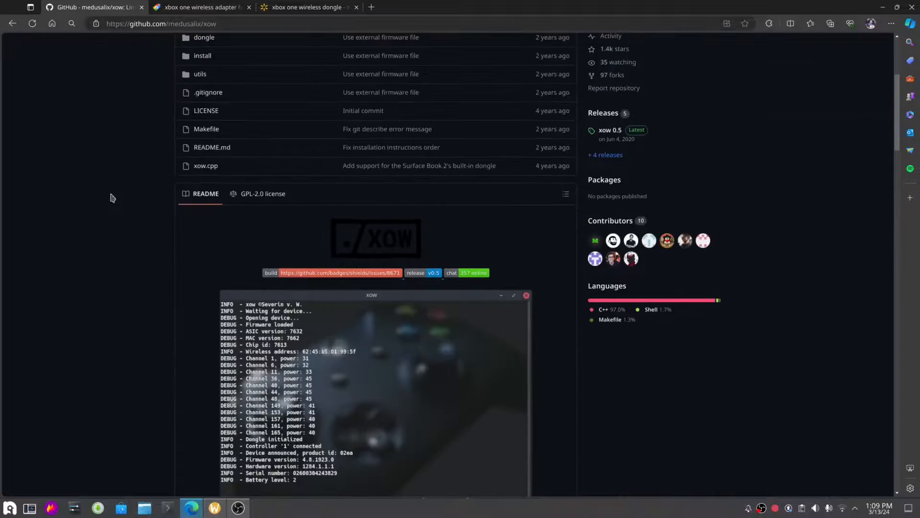
pyautogui.scroll(-3)
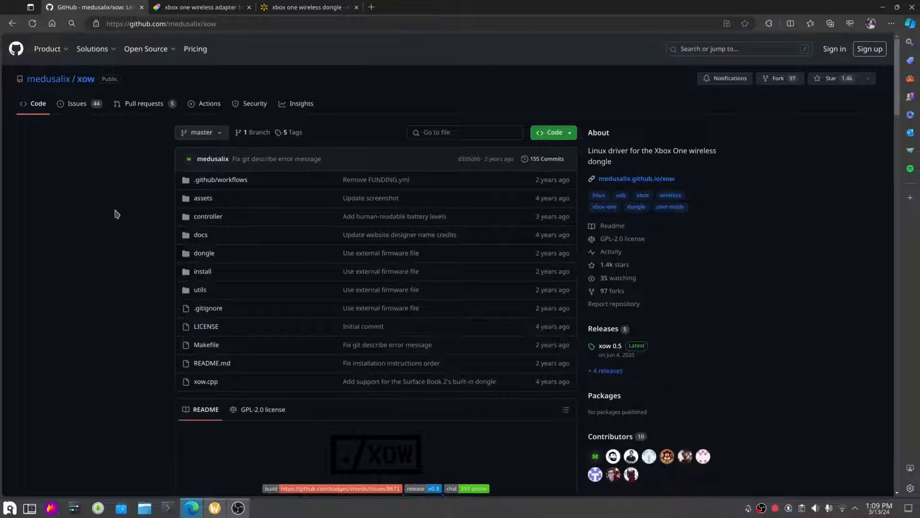
pyautogui.scroll(-3)
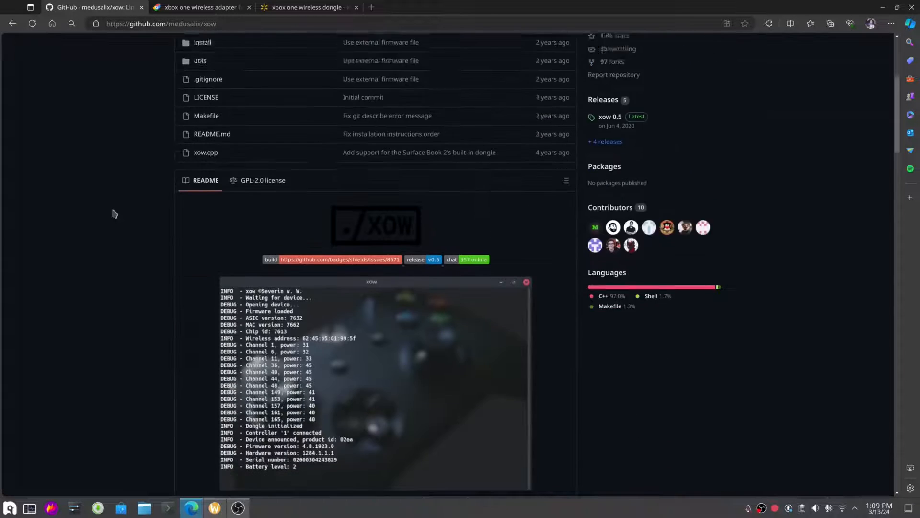
pyautogui.scroll(-3)
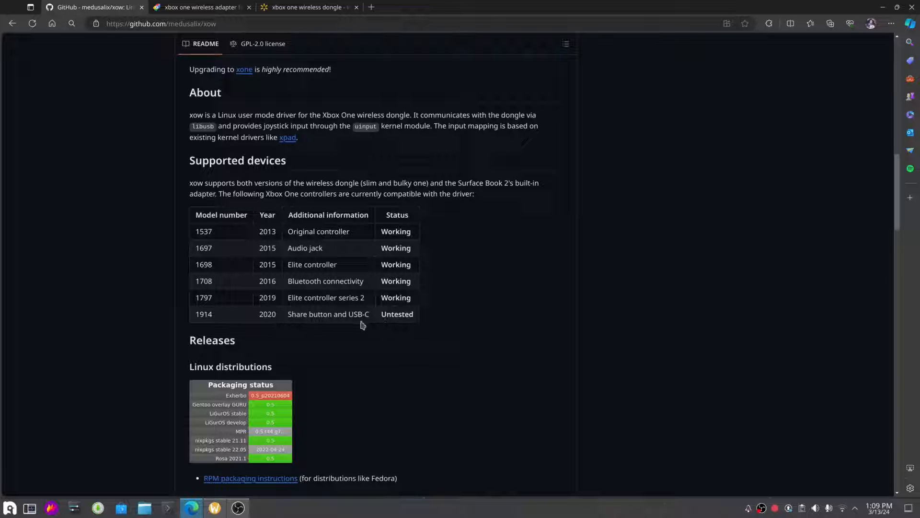
pyautogui.moveTo(379, 327)
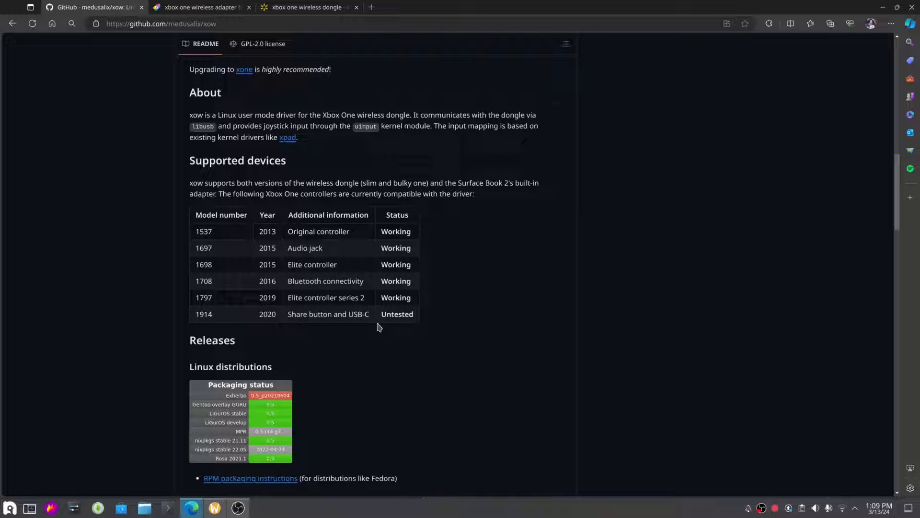
pyautogui.moveTo(350, 318)
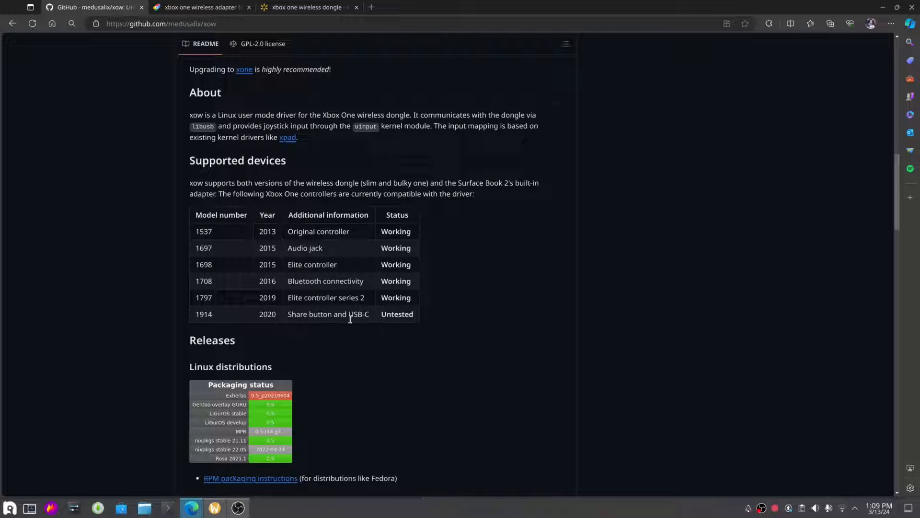
pyautogui.moveTo(277, 279)
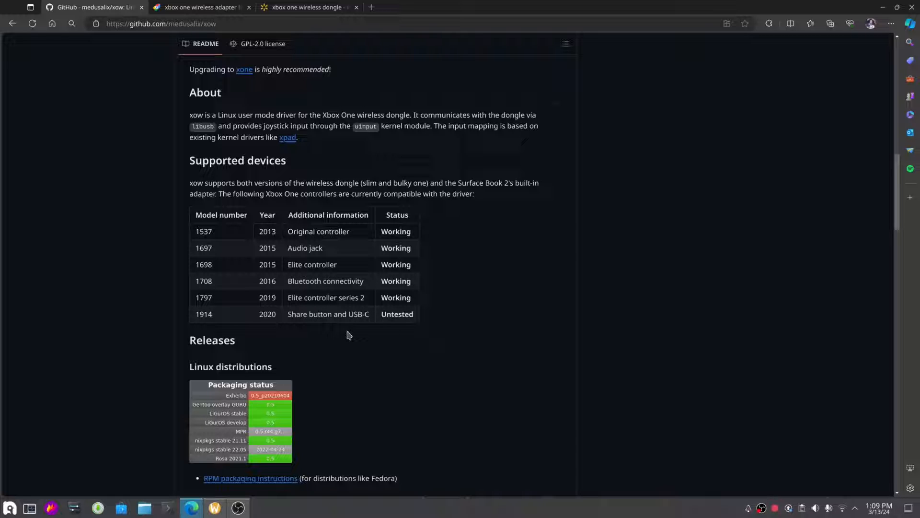
pyautogui.moveTo(238, 216)
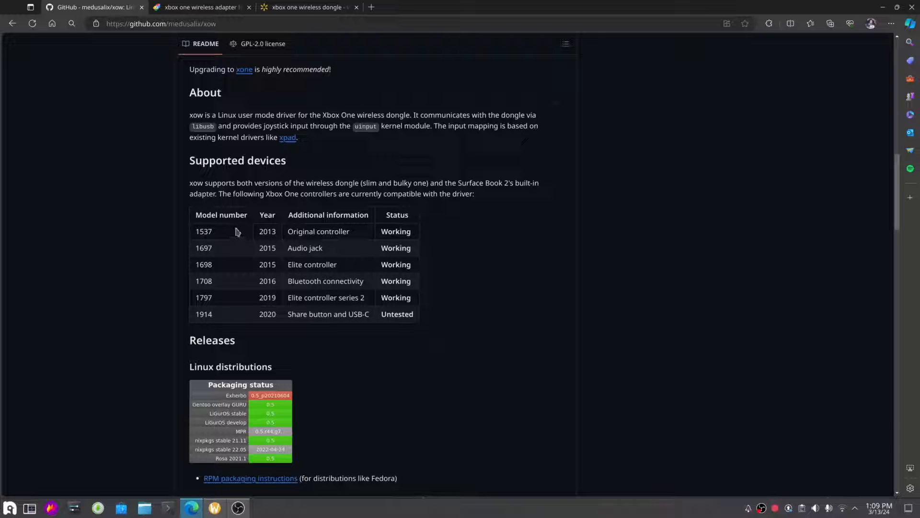
pyautogui.scroll(-3)
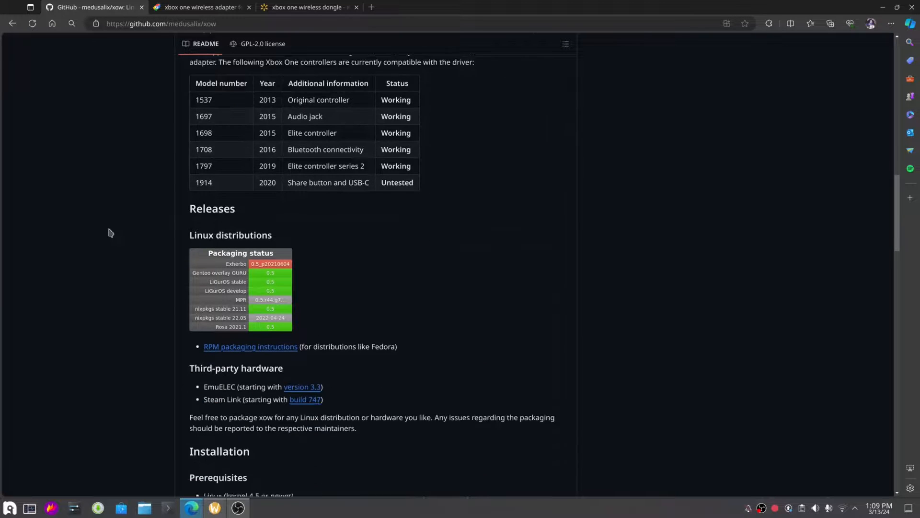
pyautogui.scroll(-3)
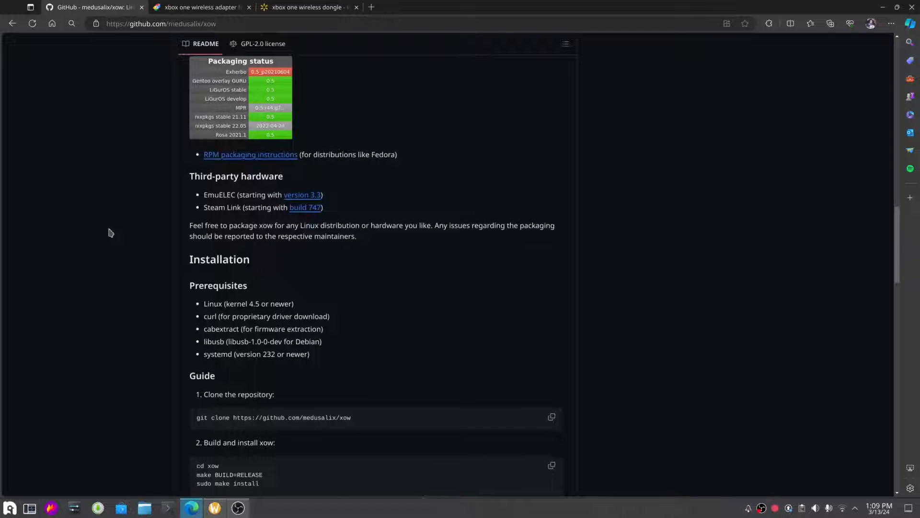
pyautogui.scroll(3)
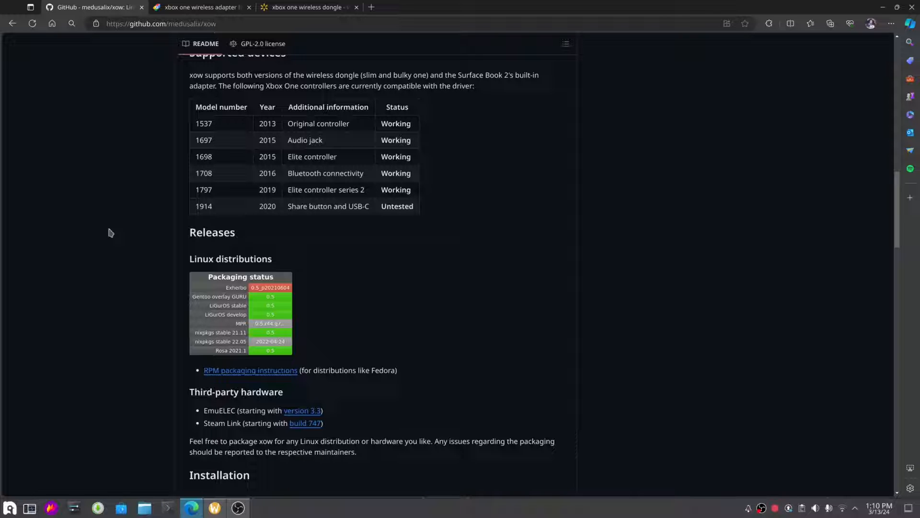
pyautogui.moveTo(151, 230)
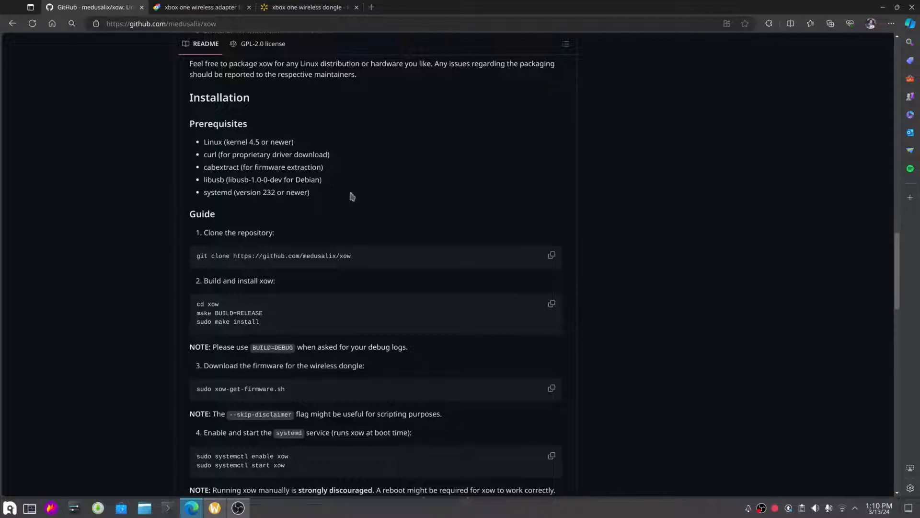
pyautogui.moveTo(370, 209)
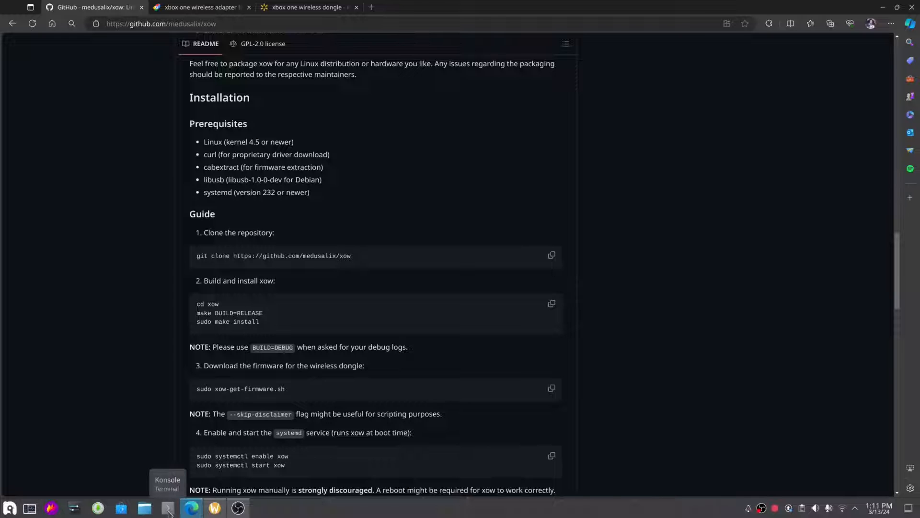
# Clone xow in Konsole and run the build and install commands, which fail on g++.
pyautogui.click(167, 508)
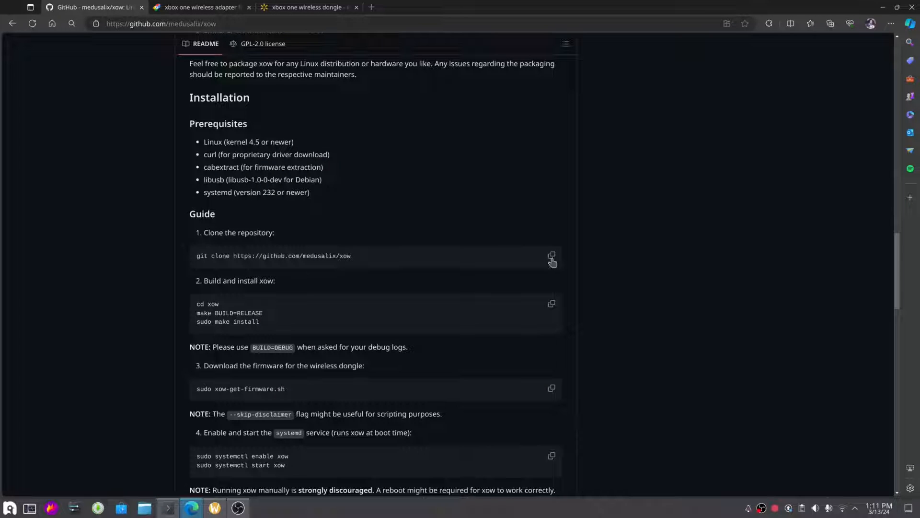
pyautogui.click(552, 255)
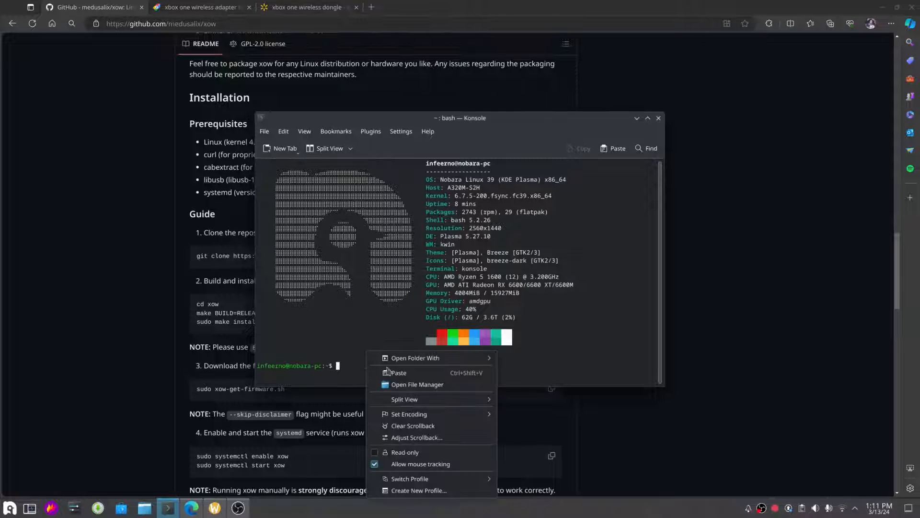
pyautogui.click(398, 372)
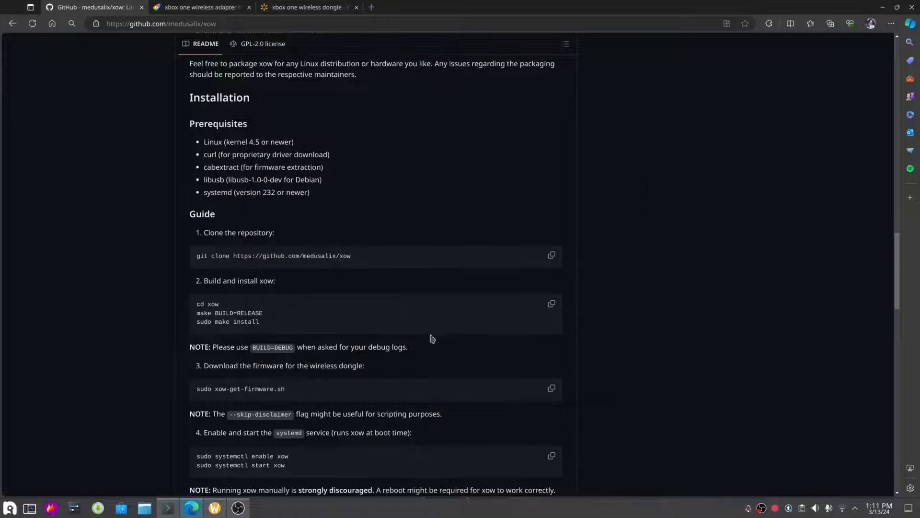
pyautogui.click(551, 303)
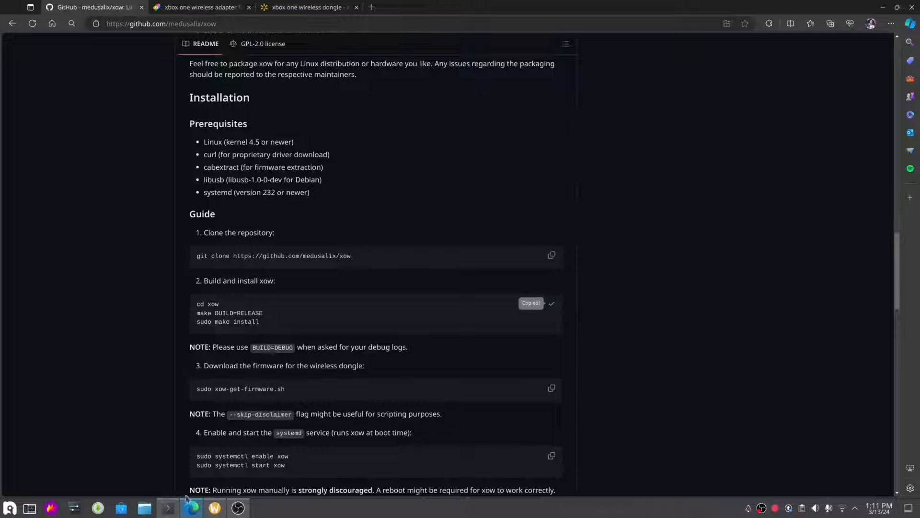
pyautogui.click(168, 508)
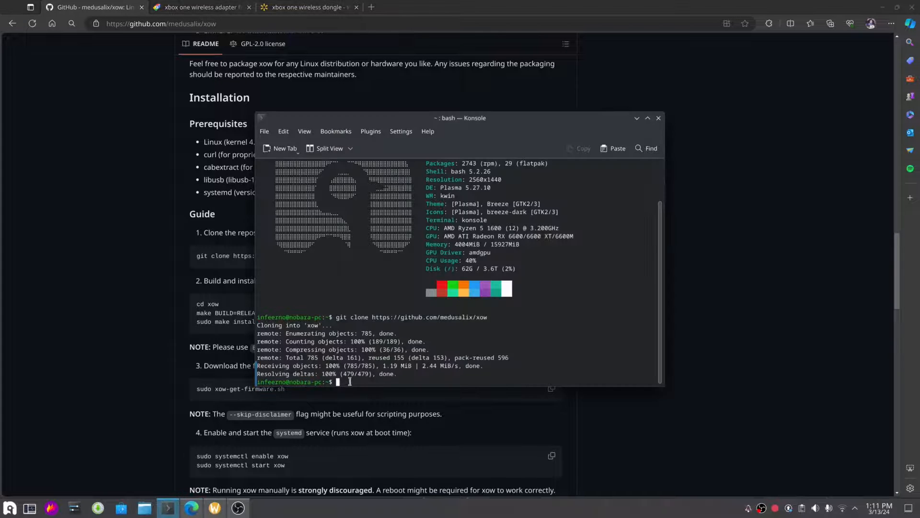
pyautogui.write('cd xow')
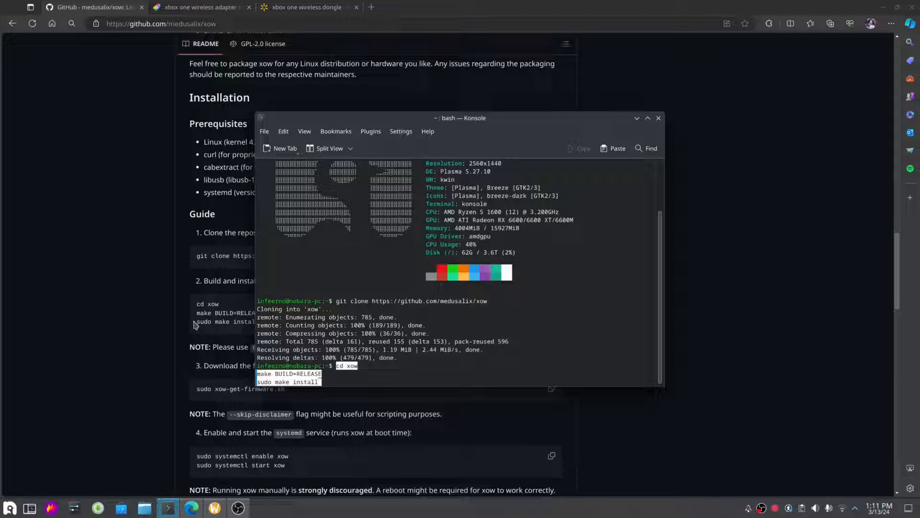
pyautogui.press('Return')
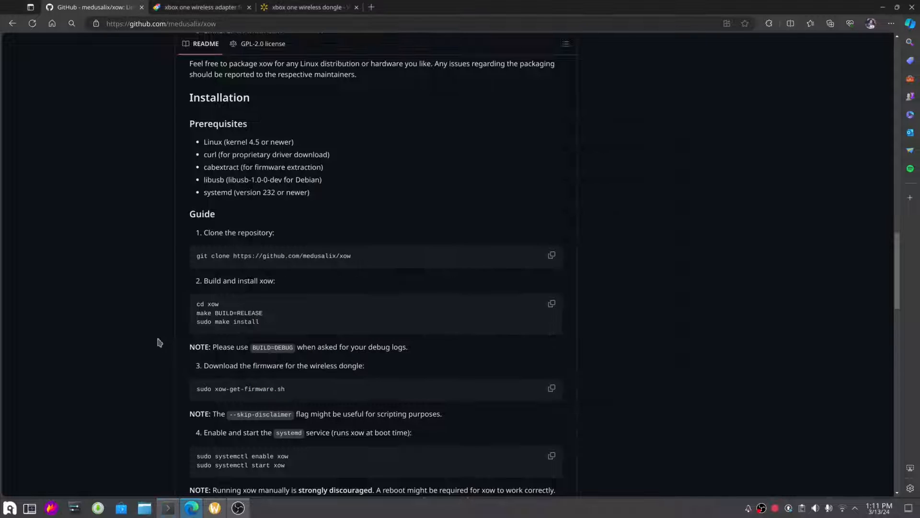
pyautogui.scroll(-3)
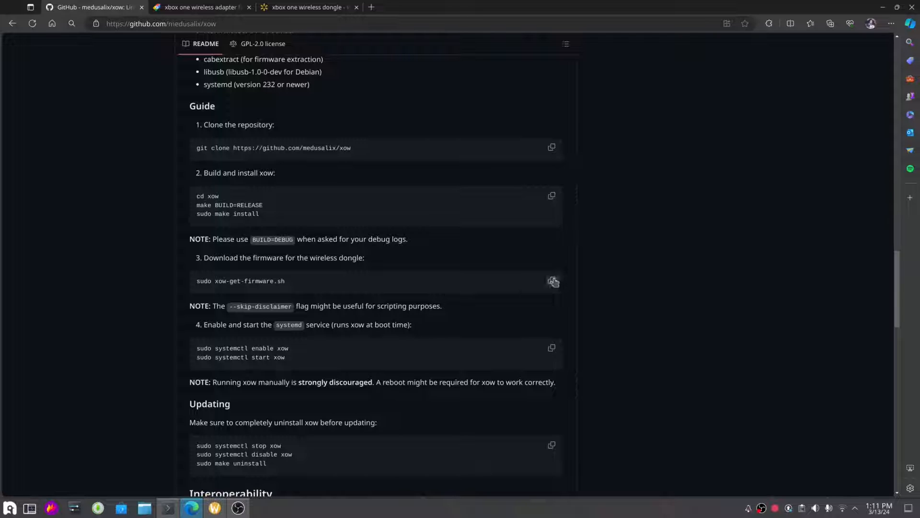
# Paste the firmware download command, then copy and paste the build commands again.
pyautogui.click(552, 282)
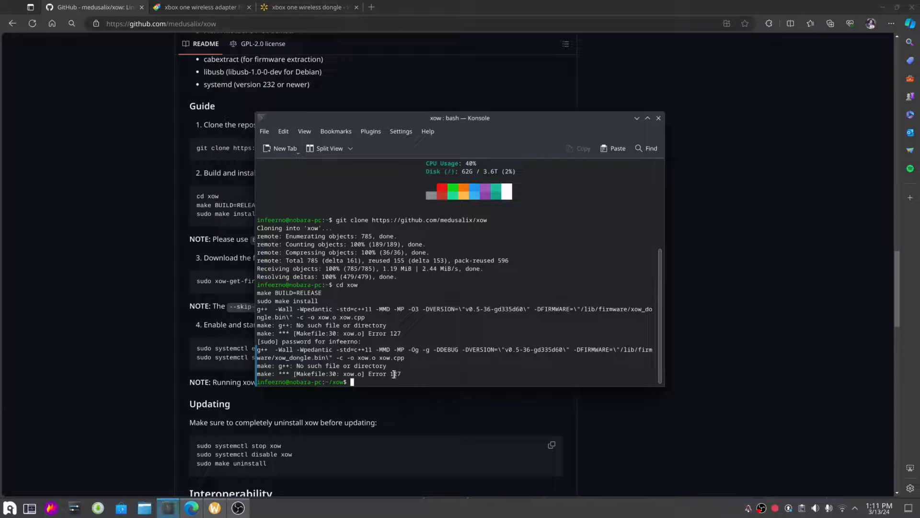
pyautogui.rightClick(393, 381)
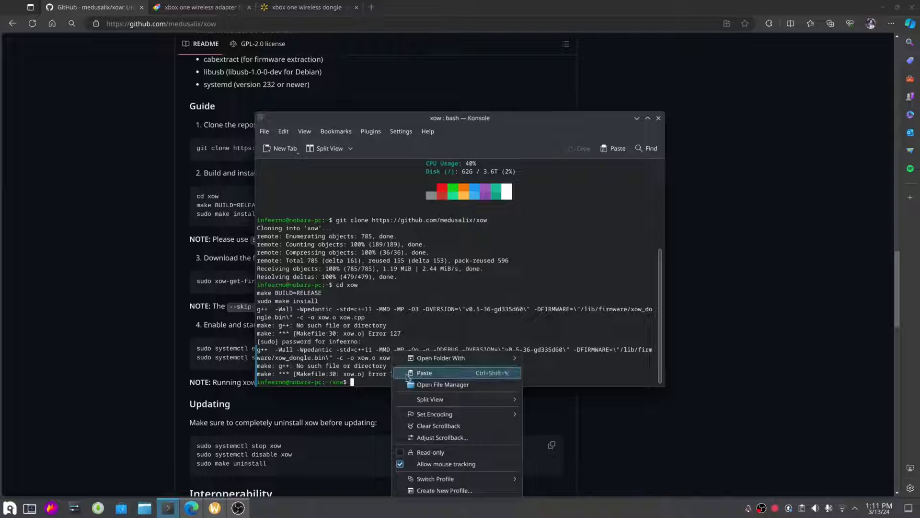
pyautogui.click(424, 373)
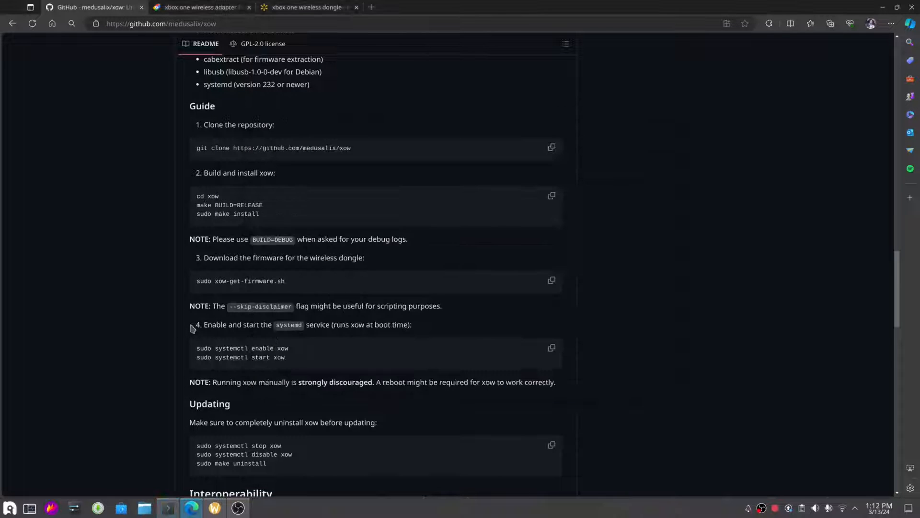
pyautogui.moveTo(350, 229)
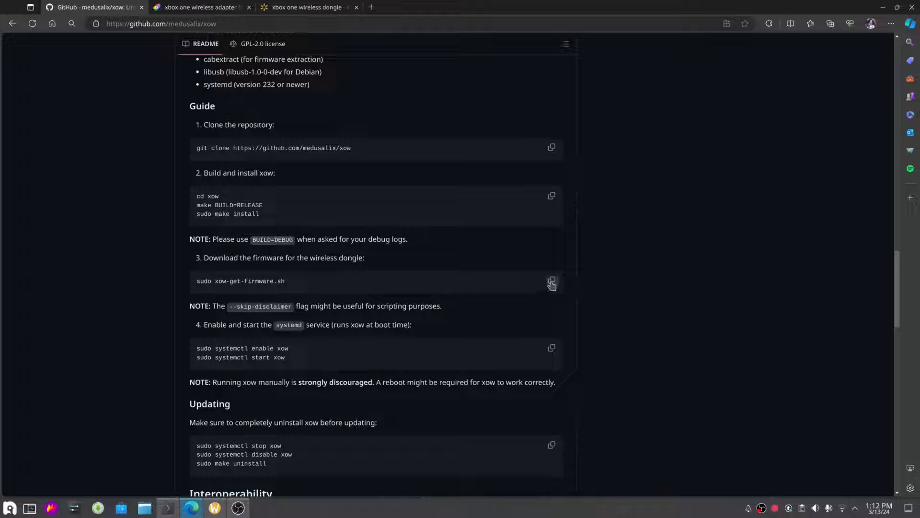
pyautogui.moveTo(551, 196)
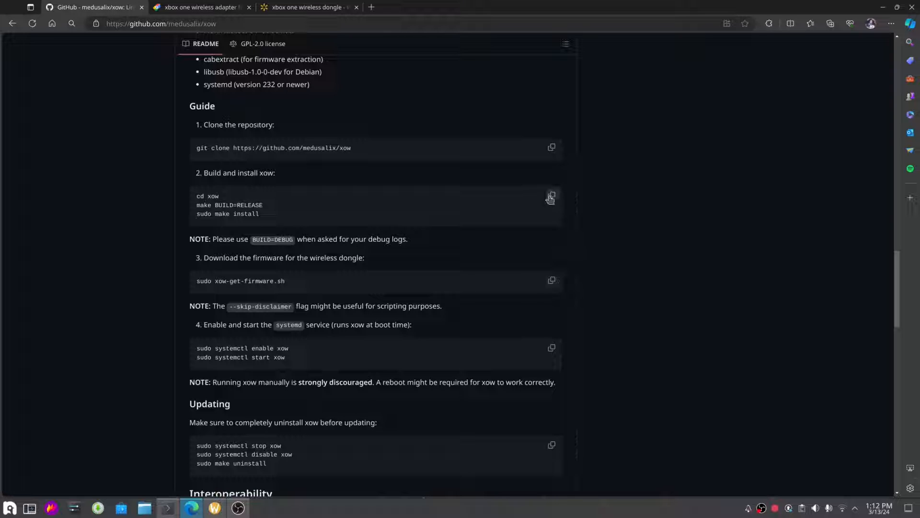
pyautogui.click(551, 196)
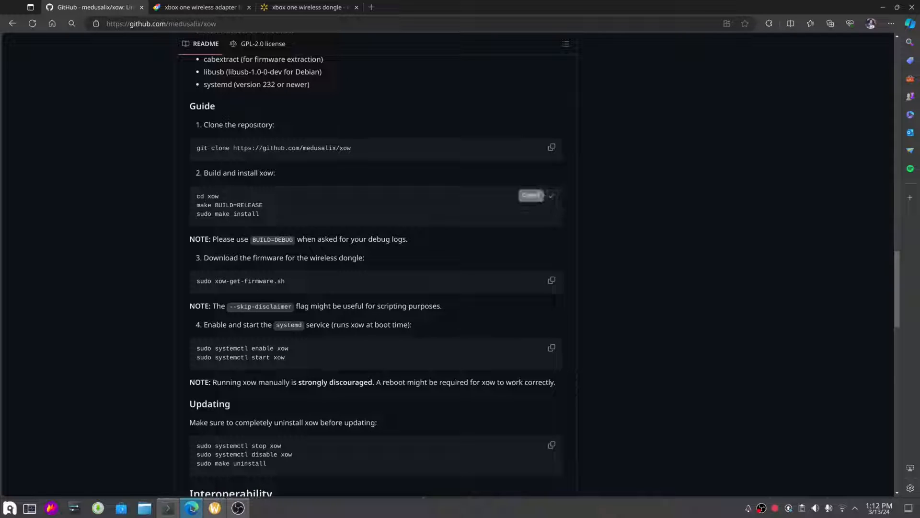
pyautogui.rightClick(353, 381)
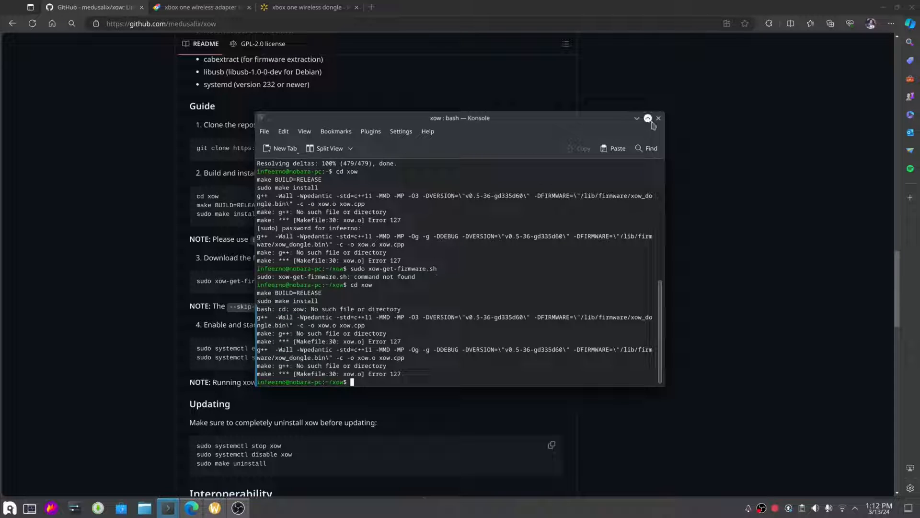
# Reopen Konsole and paste the xow clone and build commands from GitHub again.
pyautogui.click(637, 118)
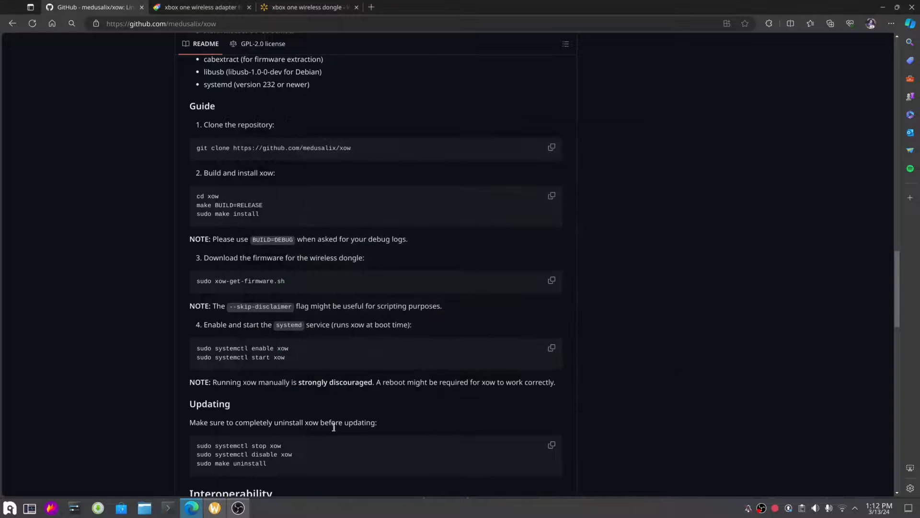
pyautogui.click(167, 508)
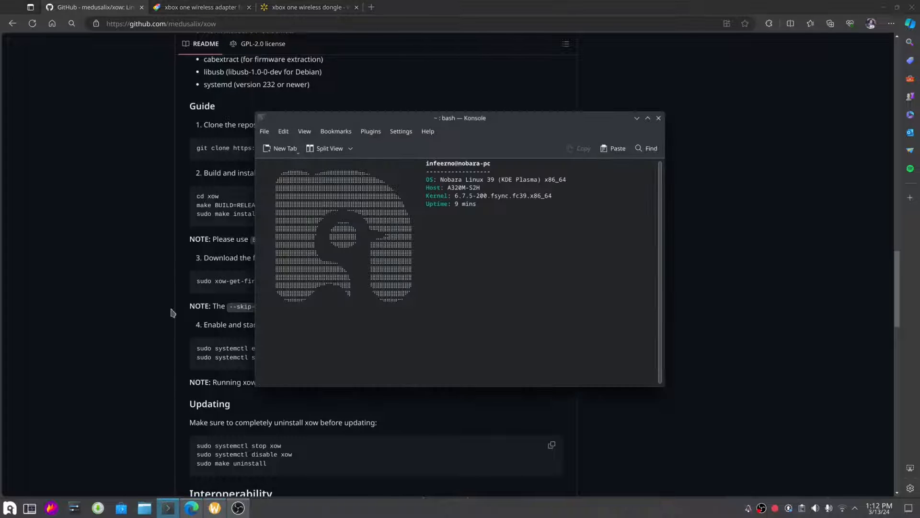
pyautogui.click(637, 118)
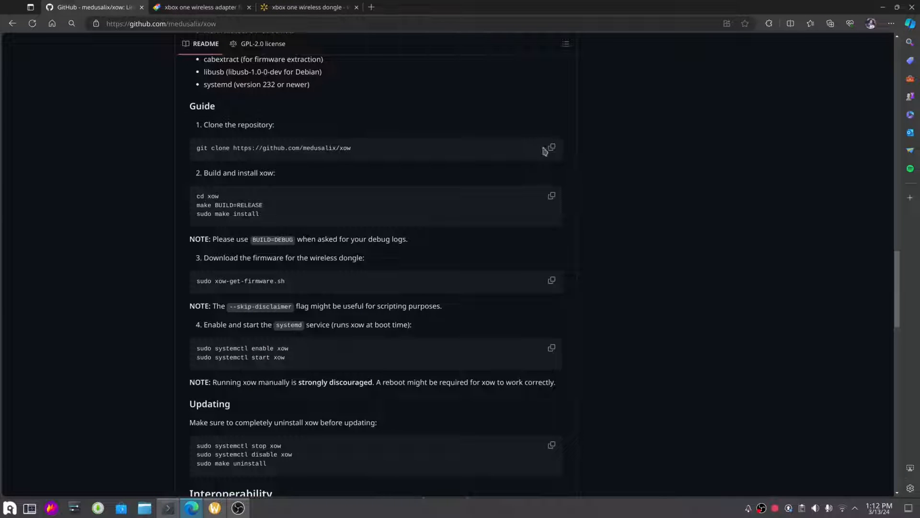
pyautogui.click(552, 148)
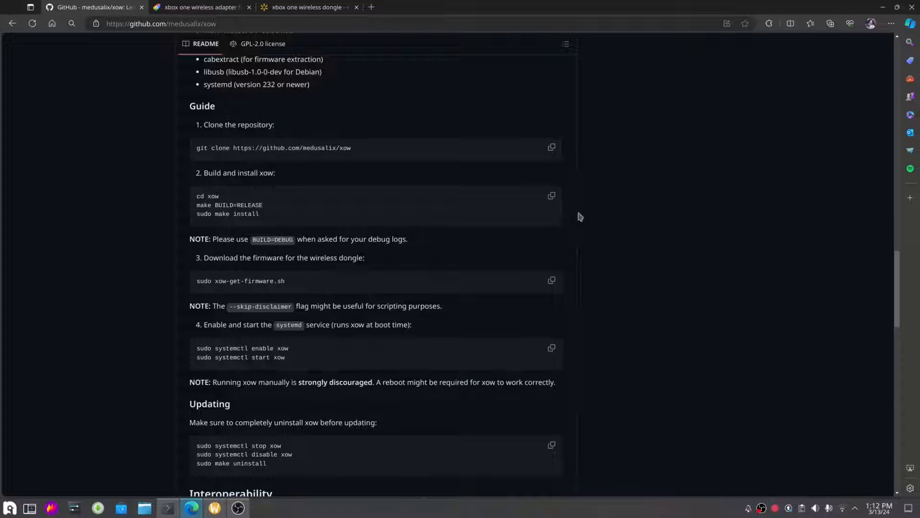
pyautogui.click(550, 195)
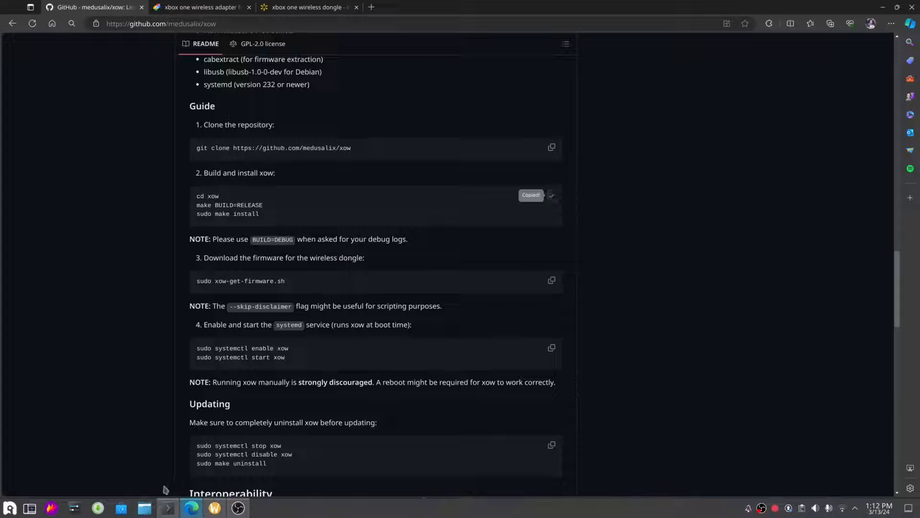
pyautogui.rightClick(338, 382)
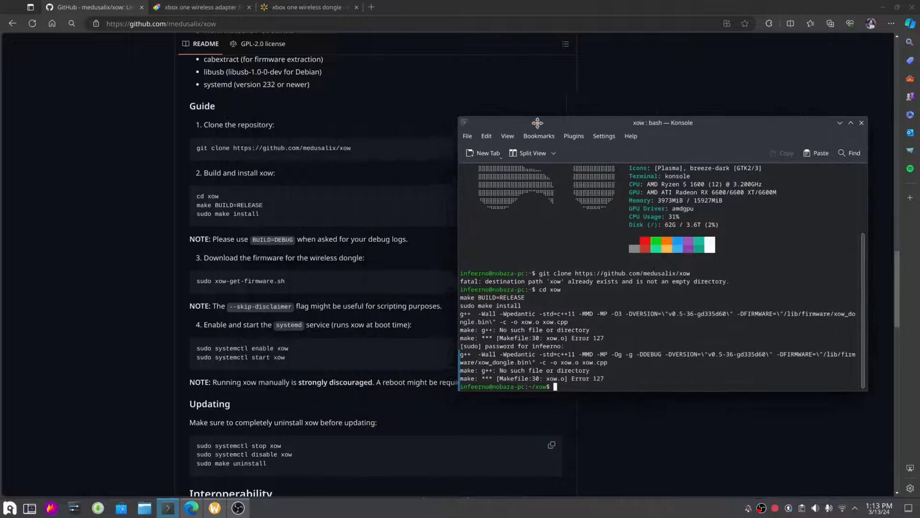
# Move the Konsole window up toward the top of the screen.
pyautogui.moveTo(537, 122); pyautogui.dragTo(551, 118)
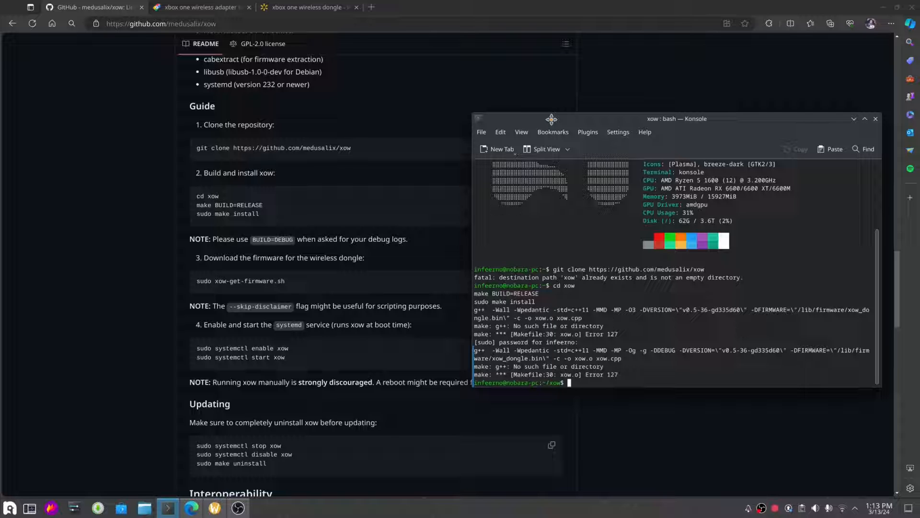
pyautogui.moveTo(551, 118); pyautogui.dragTo(446, 263)
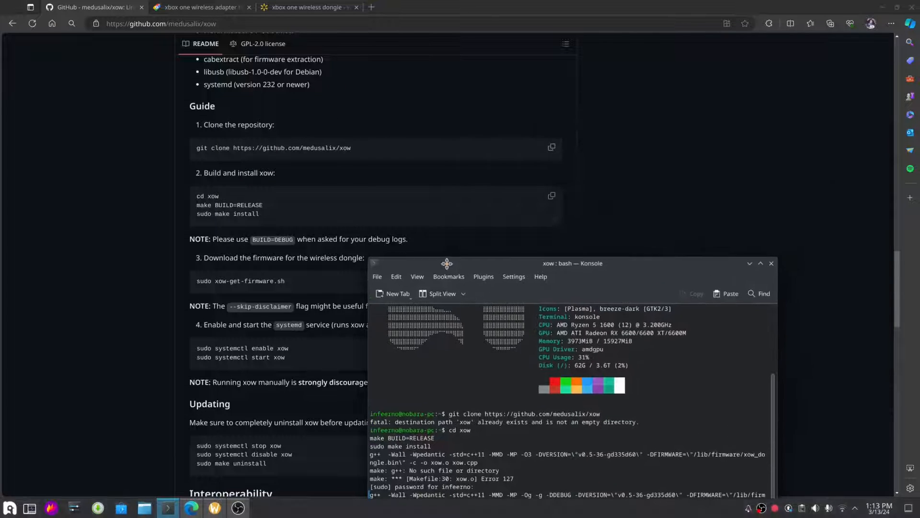
pyautogui.moveTo(446, 263); pyautogui.dragTo(422, 171)
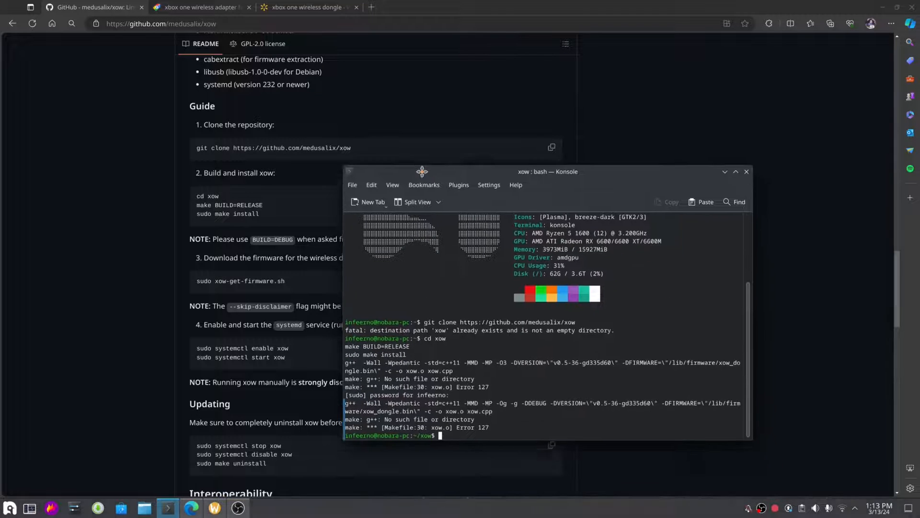
pyautogui.moveTo(422, 171); pyautogui.dragTo(426, 146)
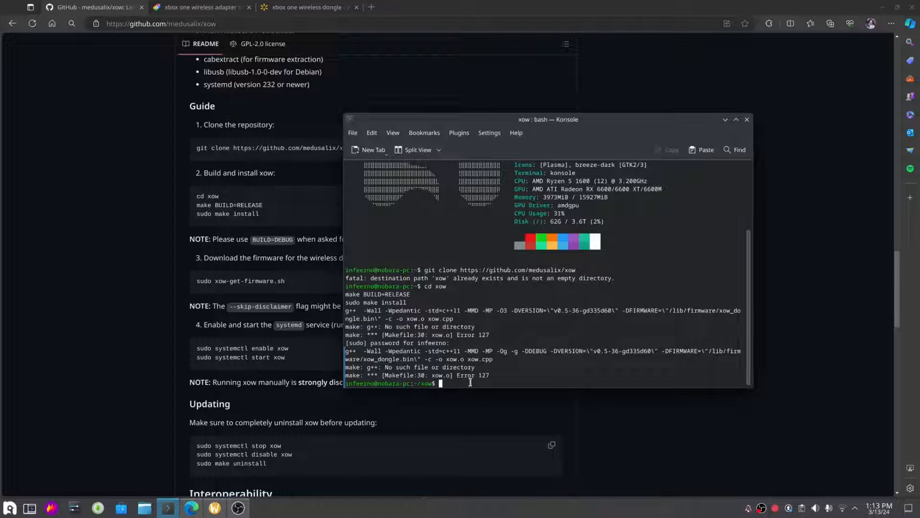
# Edit the typed command into make BUILD=DEBUG, correcting typos along the way.
pyautogui.write('sudo make install')
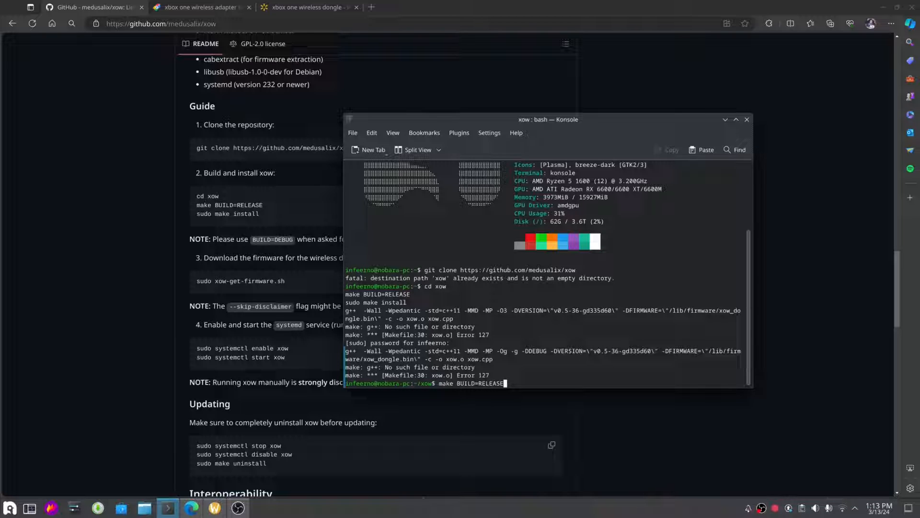
pyautogui.press('Backspace')
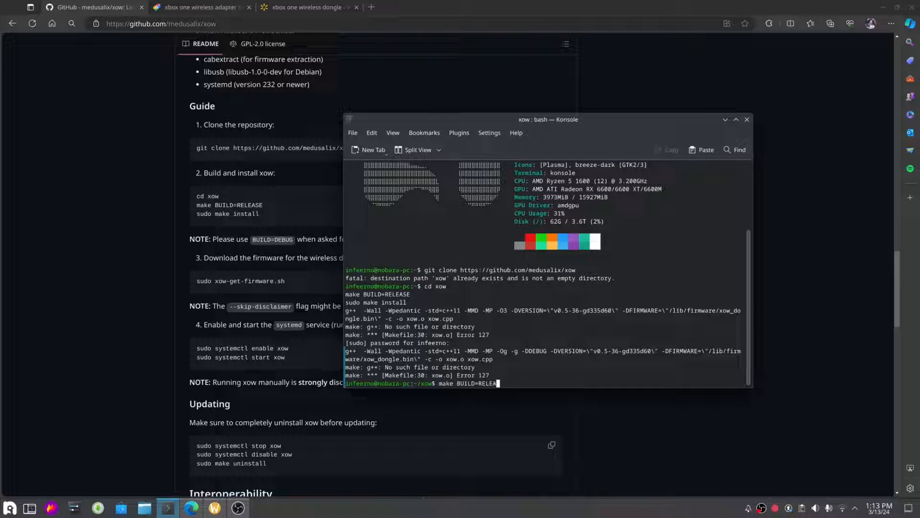
pyautogui.press('Backspace')
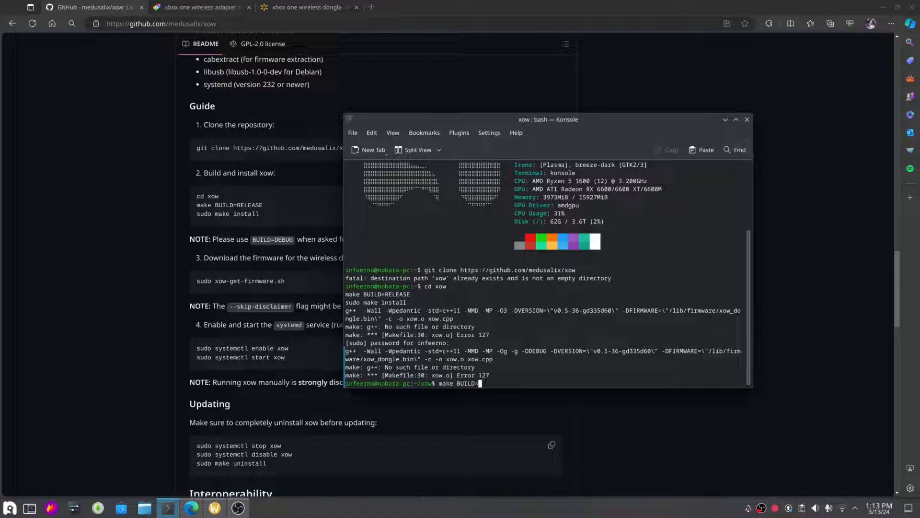
pyautogui.write('de')
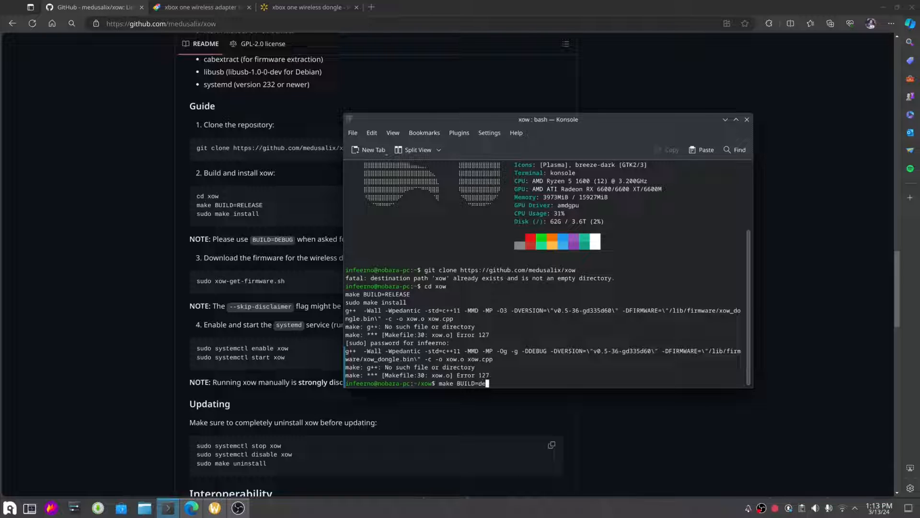
pyautogui.write('b')
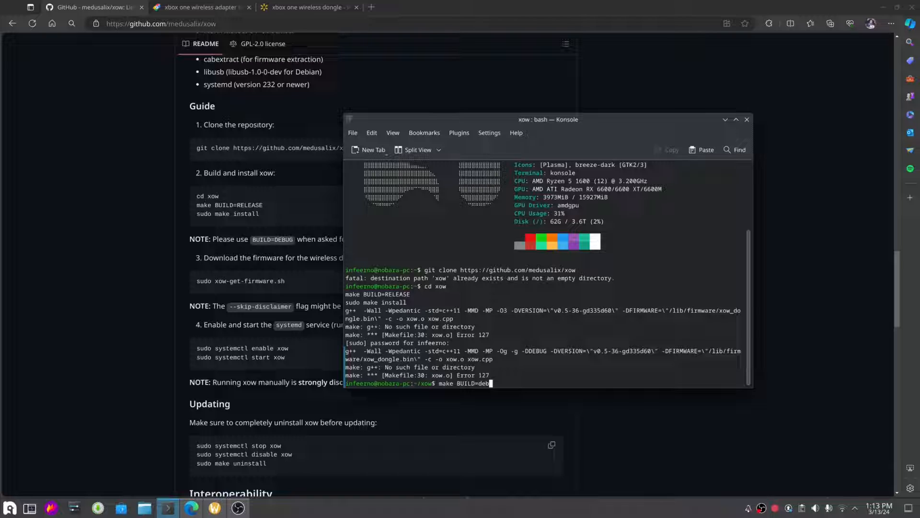
pyautogui.write('ug')
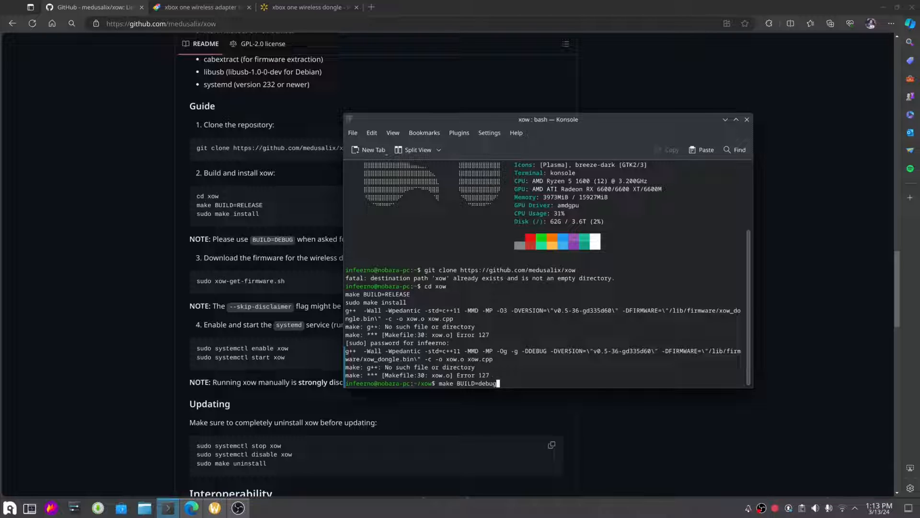
pyautogui.press('BackSpace')
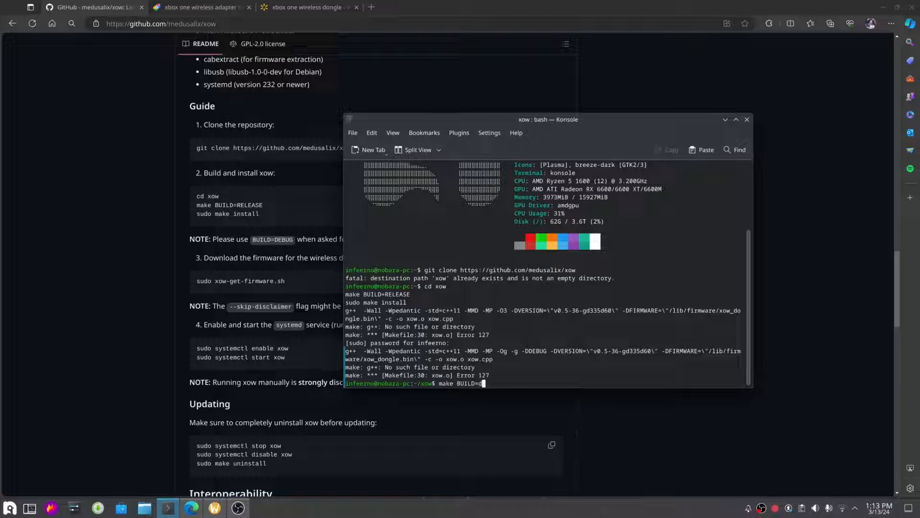
pyautogui.write('WE')
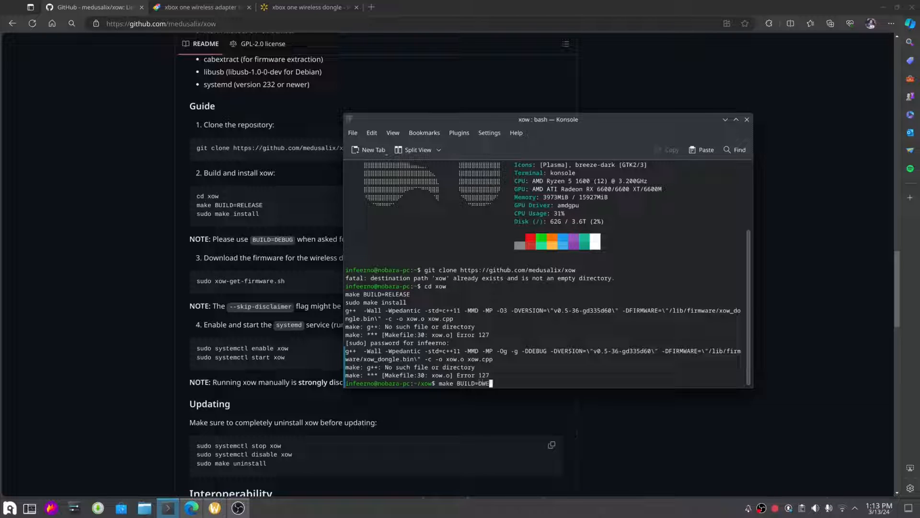
pyautogui.press('BackSpace')
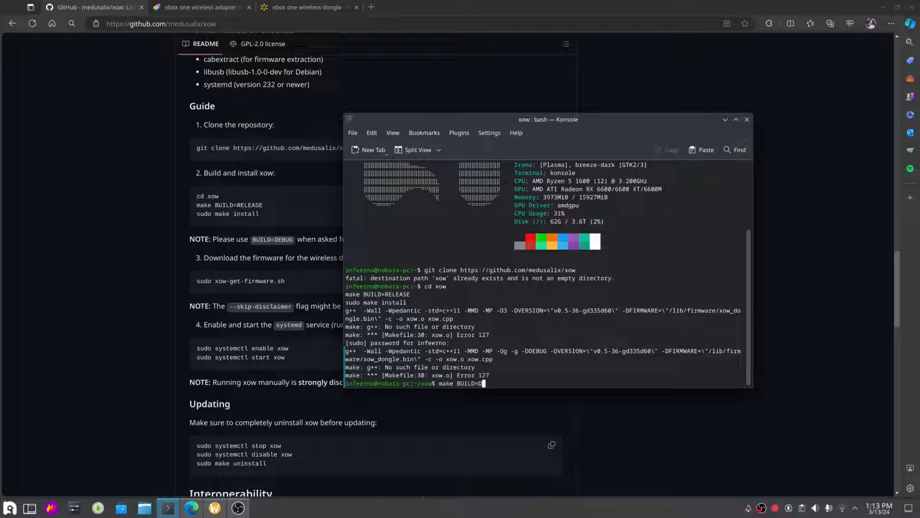
pyautogui.press('BackSpace')
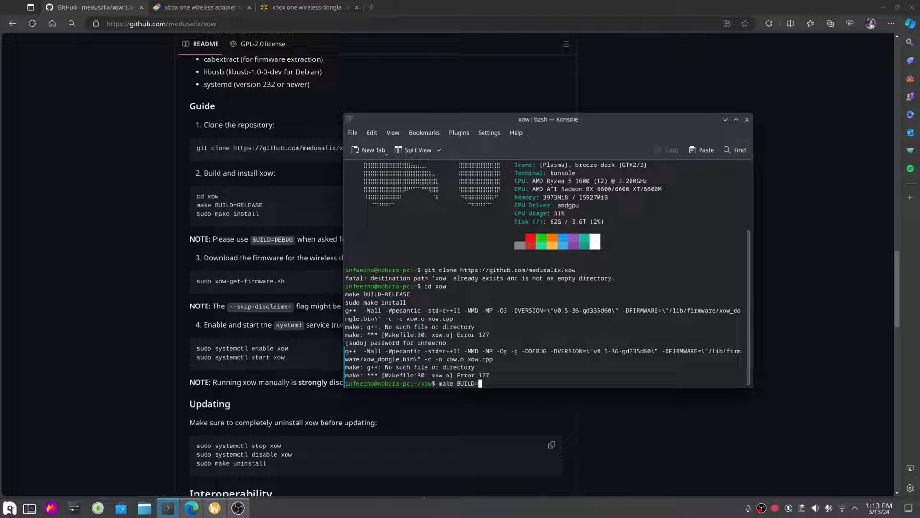
pyautogui.write('DEBUG')
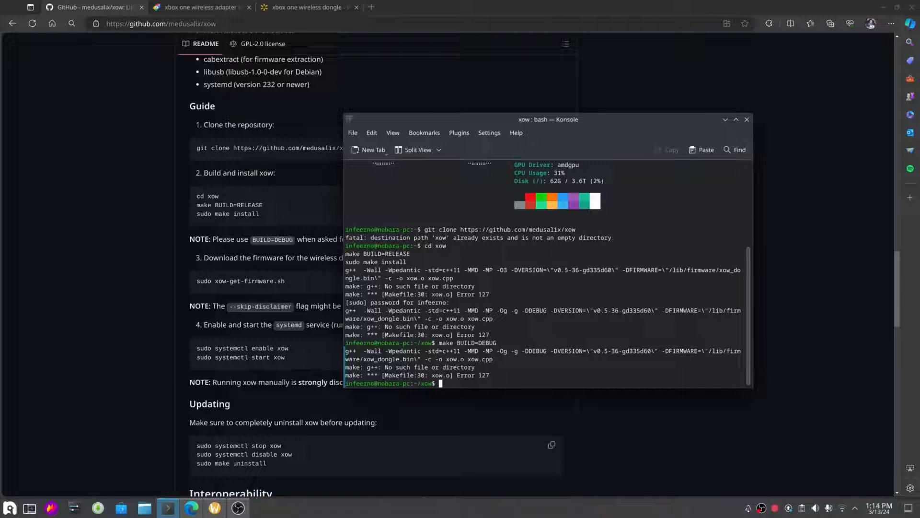
# Run make BUILD=RELEASE, make BUILD=DEBUG and sudo make install, all failing on missing g++.
pyautogui.write('make BUILD=RELEASE')
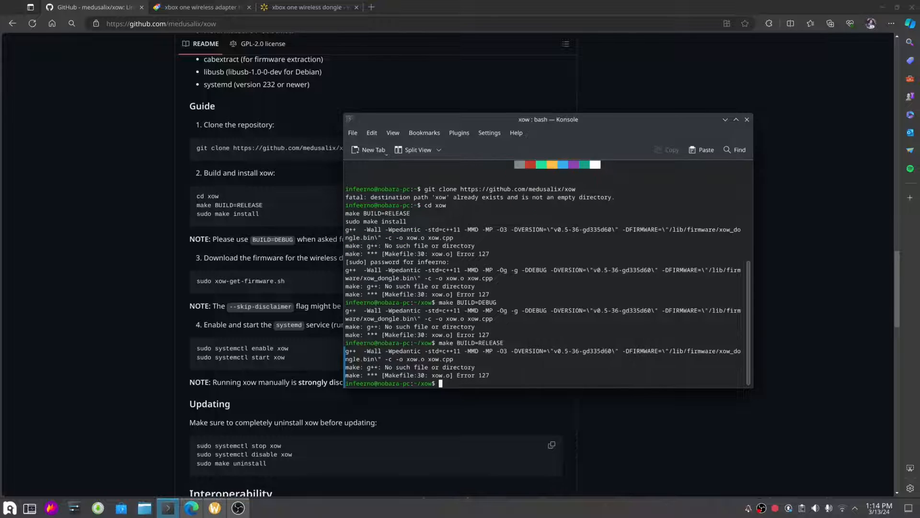
pyautogui.write('make BUILD=DEBUG')
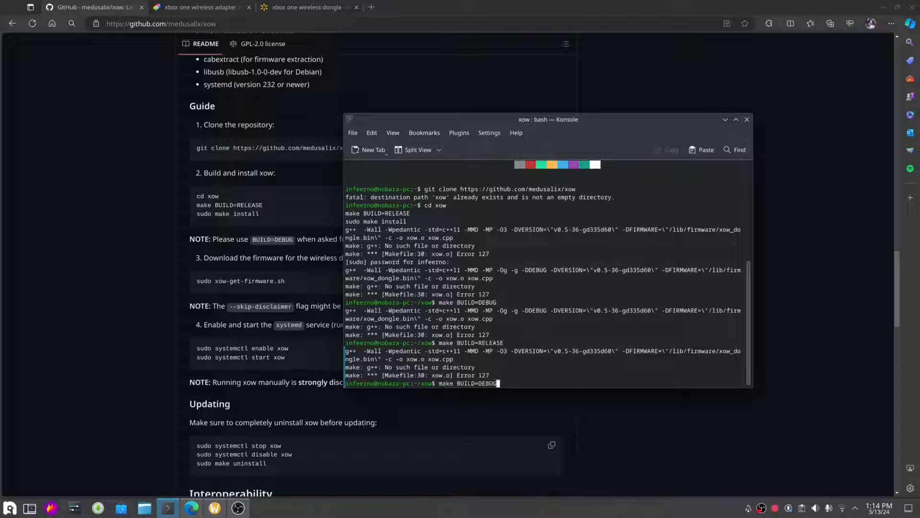
pyautogui.write('sudo make install')
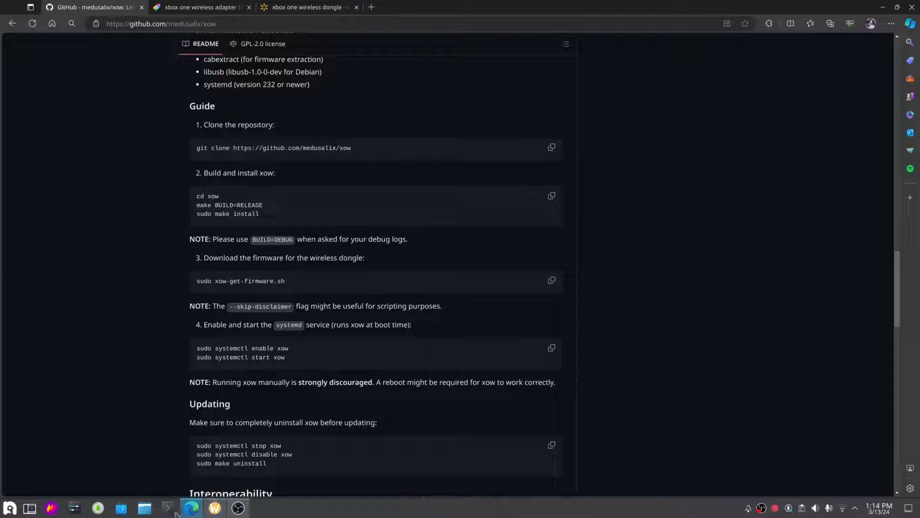
# Paste build commands into a fresh Konsole, close it at the sudo prompt, copy make BUILD=RELEASE.
pyautogui.click(168, 507)
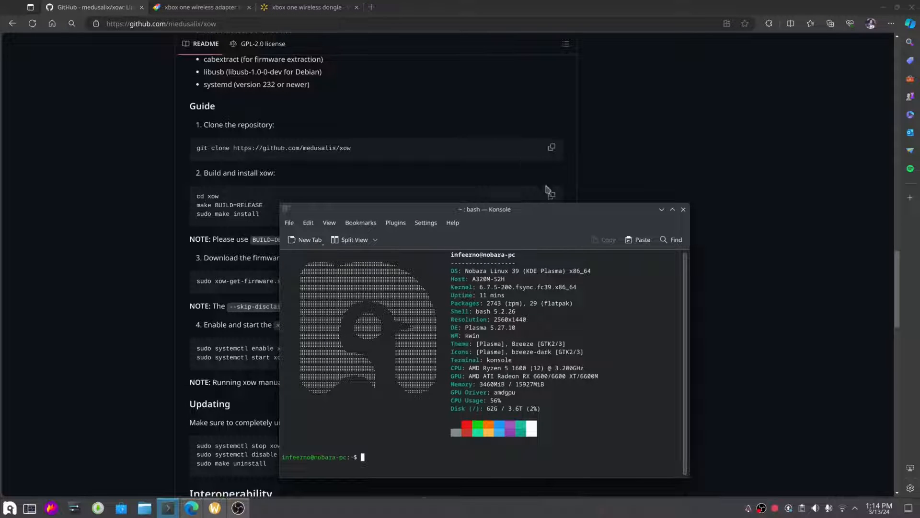
pyautogui.click(551, 195)
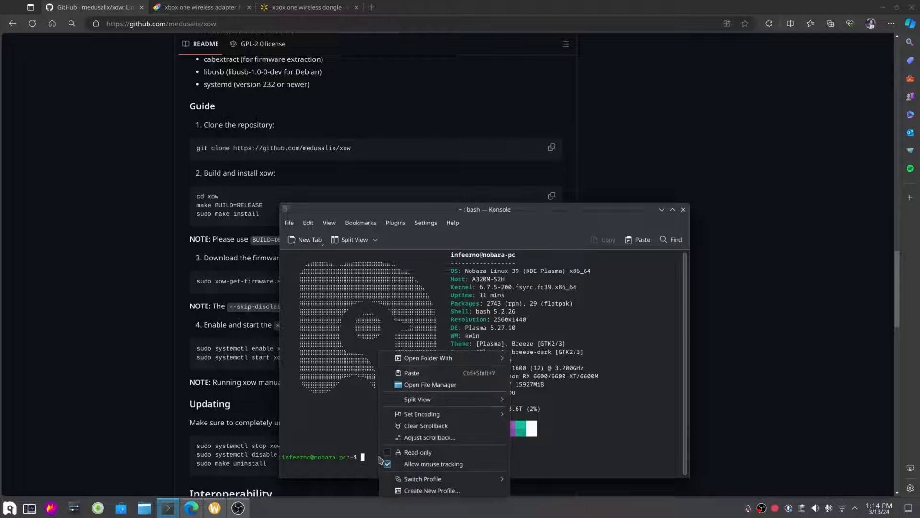
pyautogui.click(412, 372)
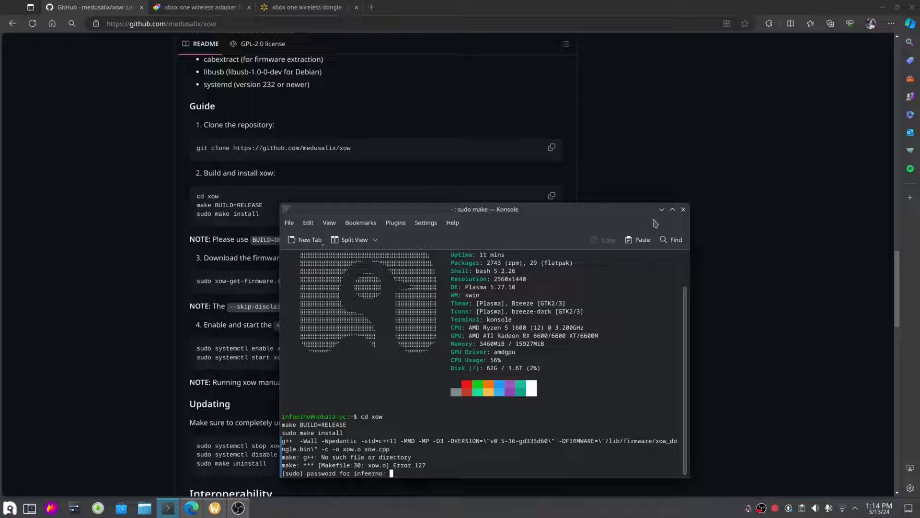
pyautogui.click(683, 209)
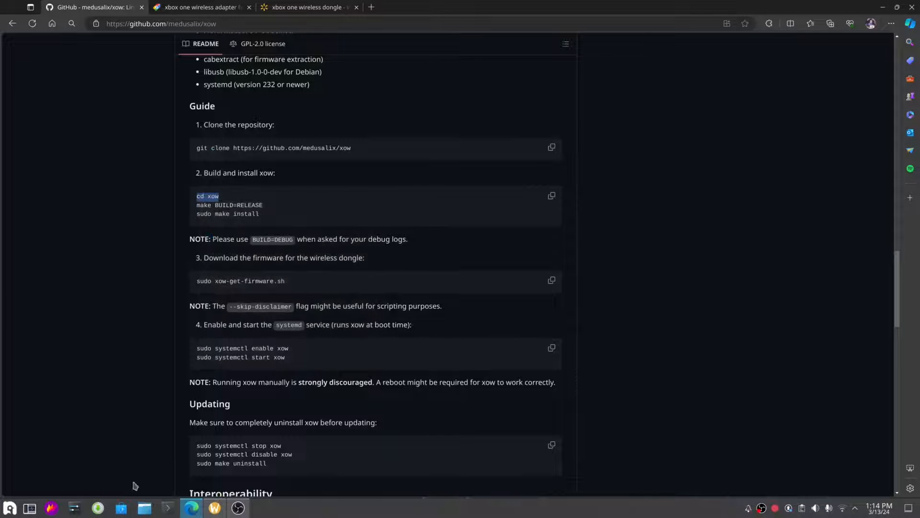
pyautogui.click(167, 508)
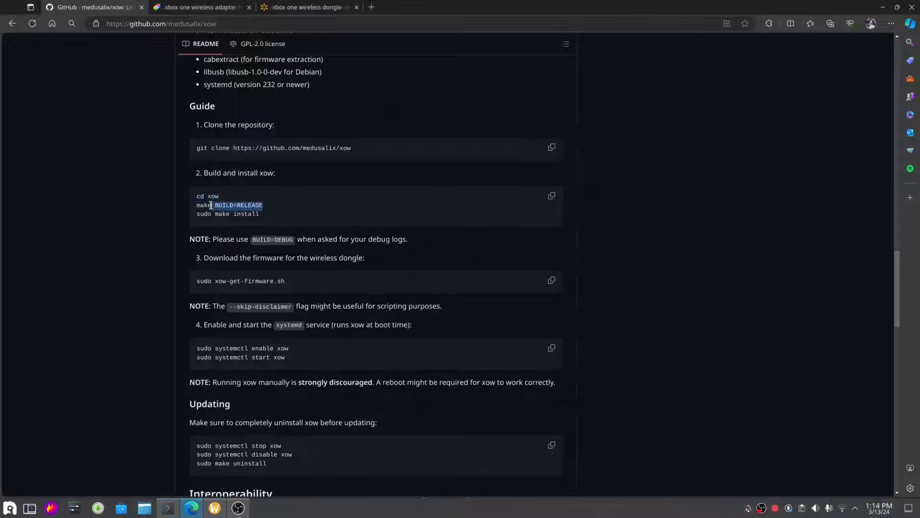
pyautogui.rightClick(235, 205)
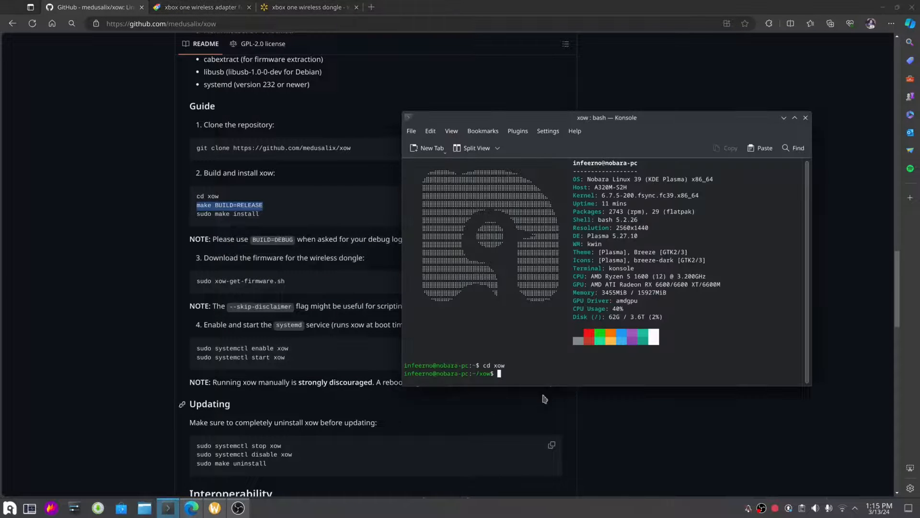
# Run make BUILD=RELEASE, then scroll the xow-rpm GitLab README to its build and install sections.
pyautogui.write('make BUILD=RELEASE')
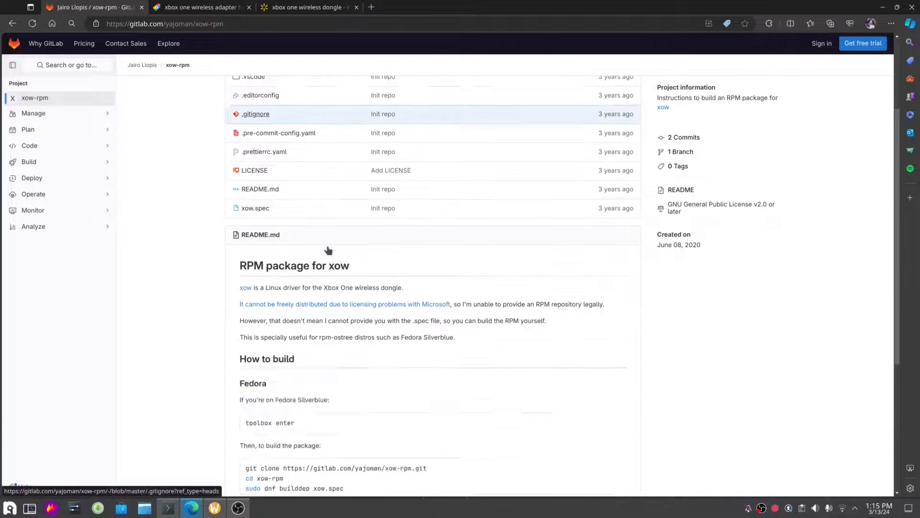
pyautogui.scroll(-3)
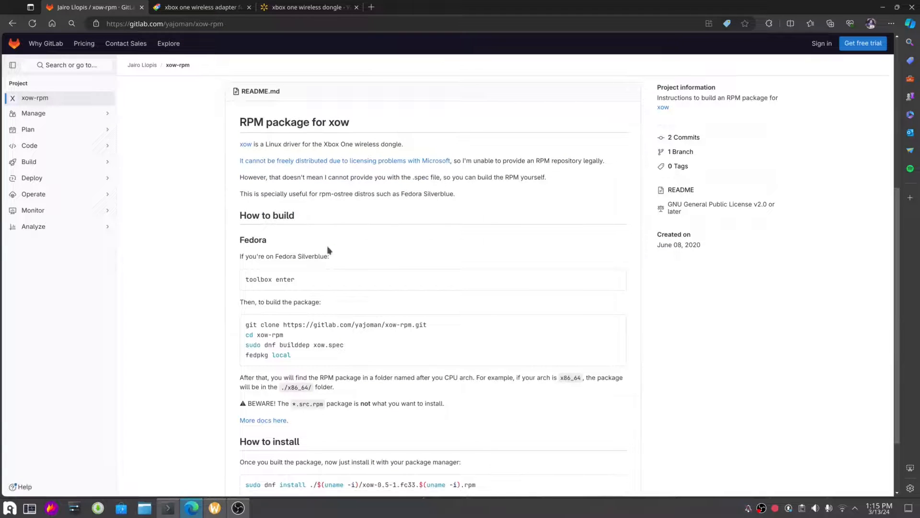
pyautogui.scroll(-3)
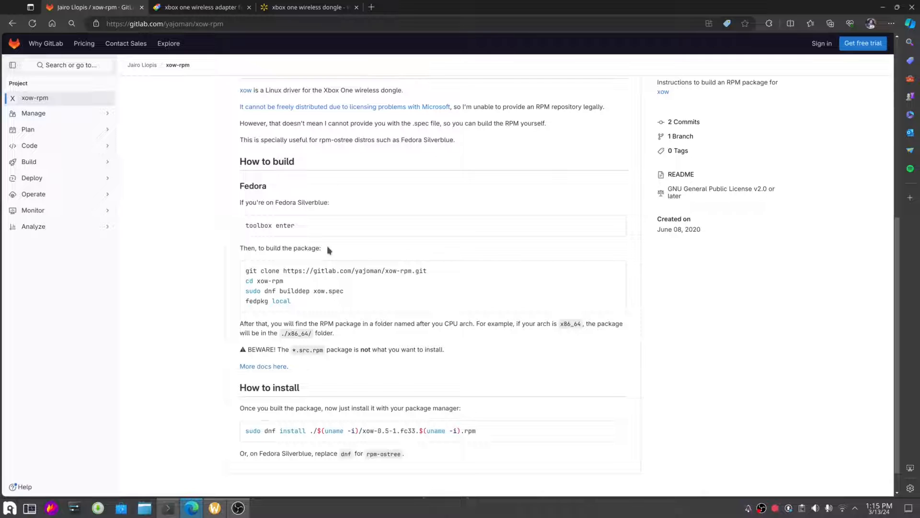
pyautogui.scroll(-3)
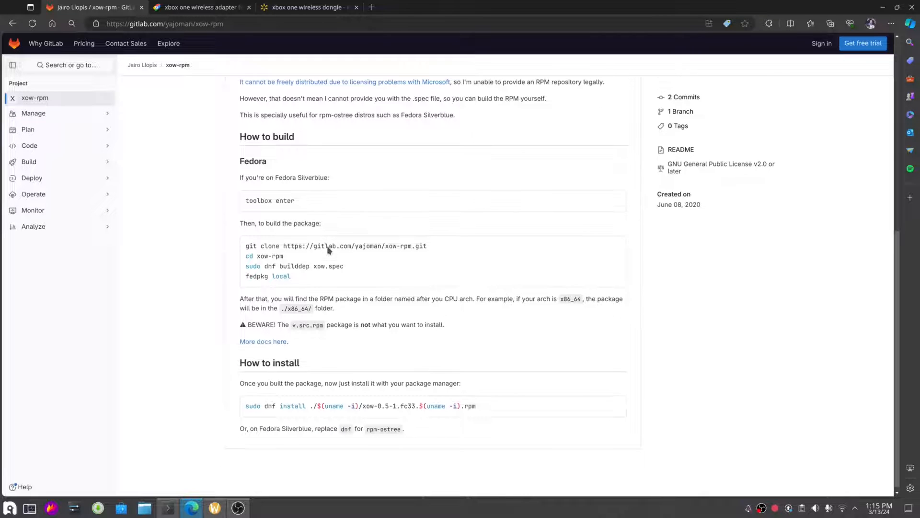
pyautogui.scroll(-3)
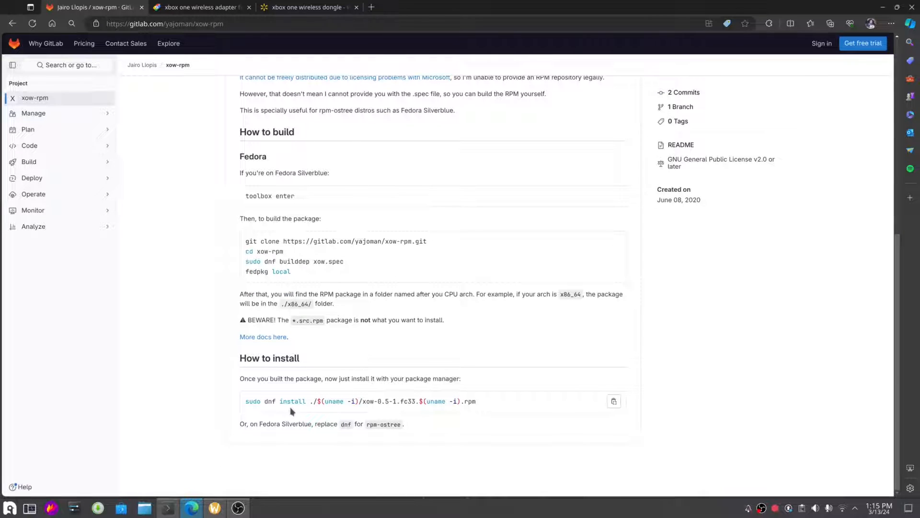
pyautogui.moveTo(526, 401)
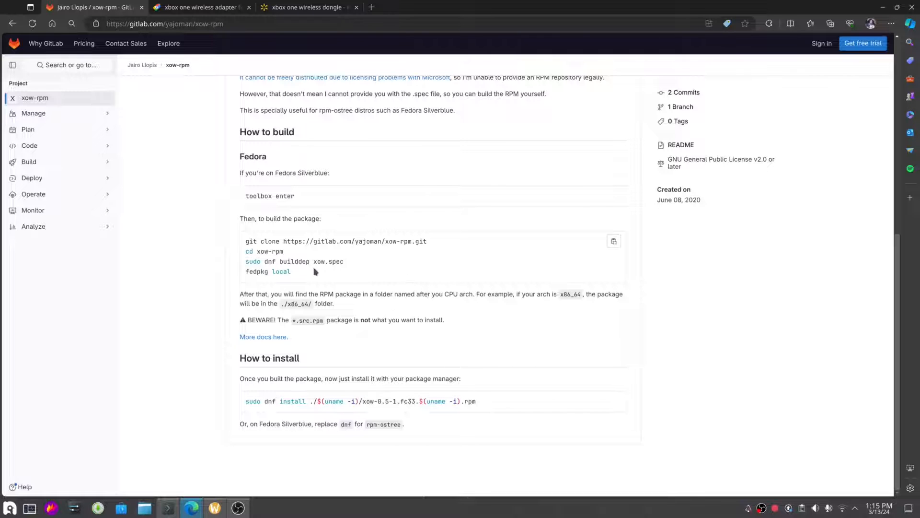
pyautogui.click(614, 195)
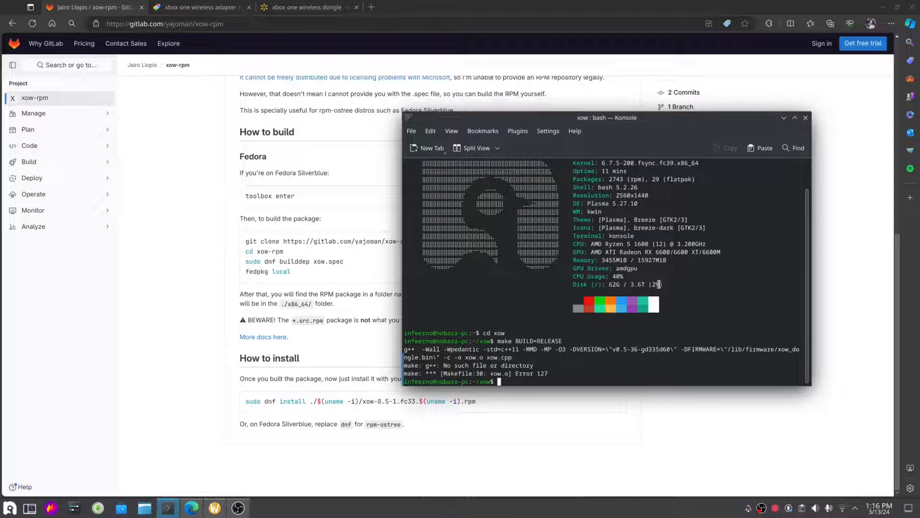
# Run toolbox enter from home and answer y to install toolbox and proceed.
pyautogui.write('cd')
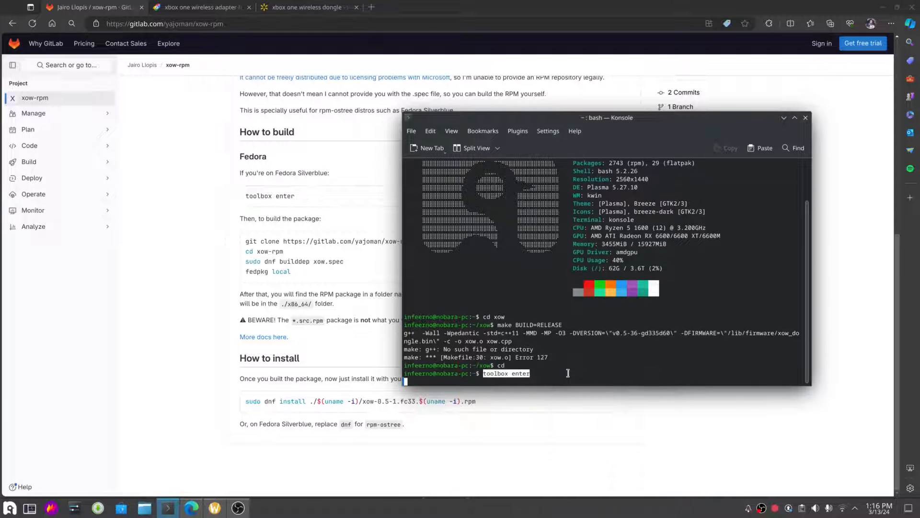
pyautogui.press('Return')
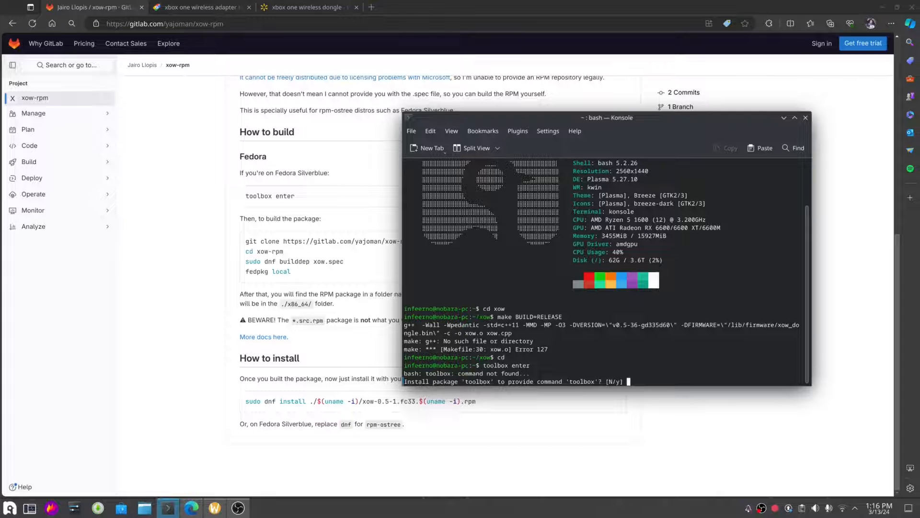
pyautogui.write('y')
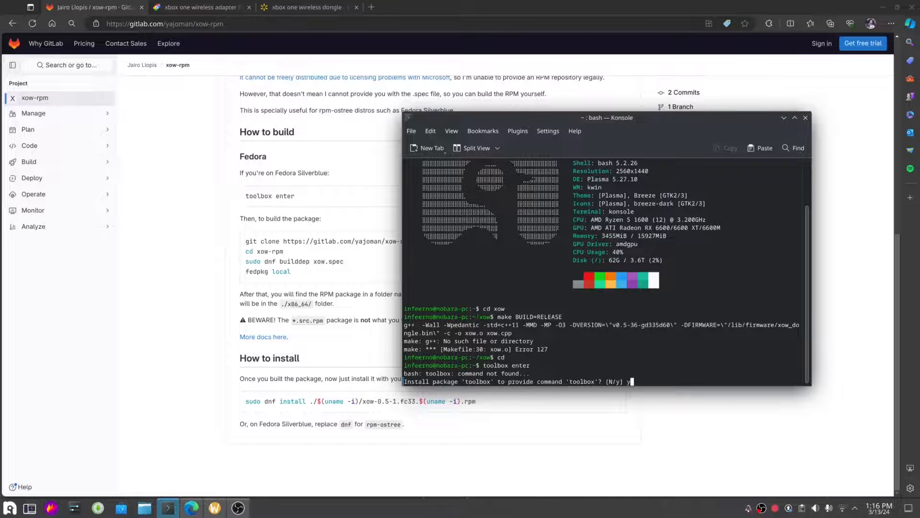
pyautogui.write('y')
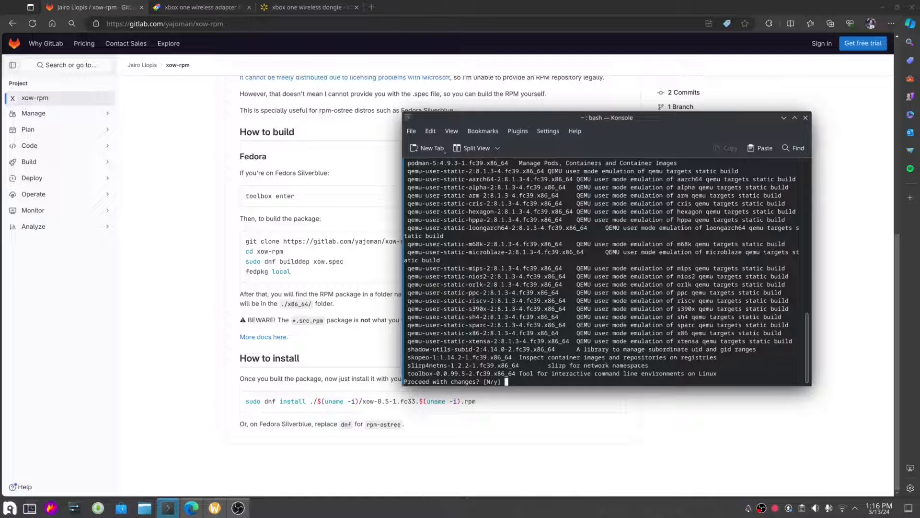
pyautogui.write('y')
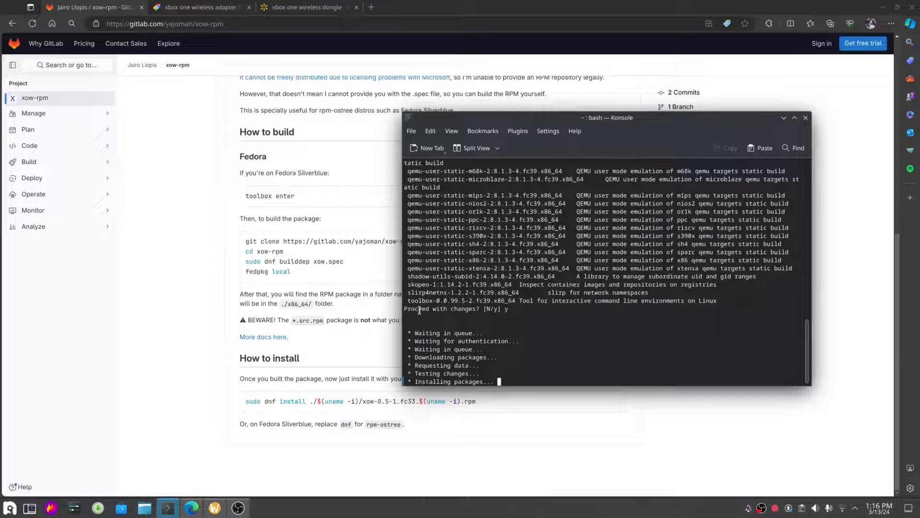
# Scroll the xow-rpm README to its 'How to build' clone, builddep and fedpkg commands.
pyautogui.scroll(3)
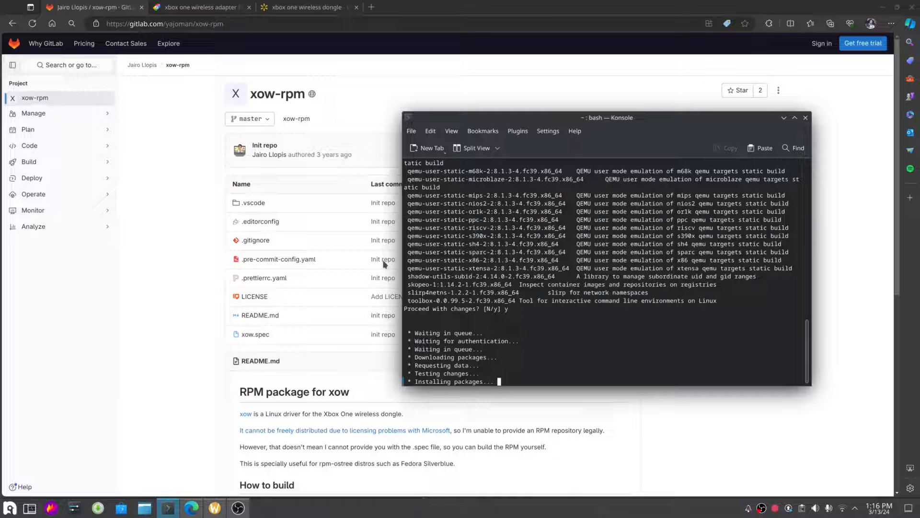
pyautogui.scroll(-3)
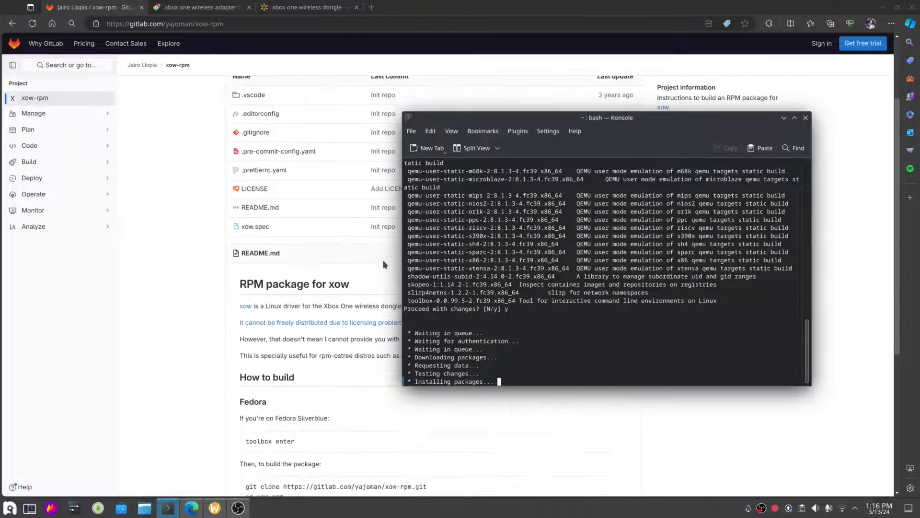
pyautogui.scroll(-3)
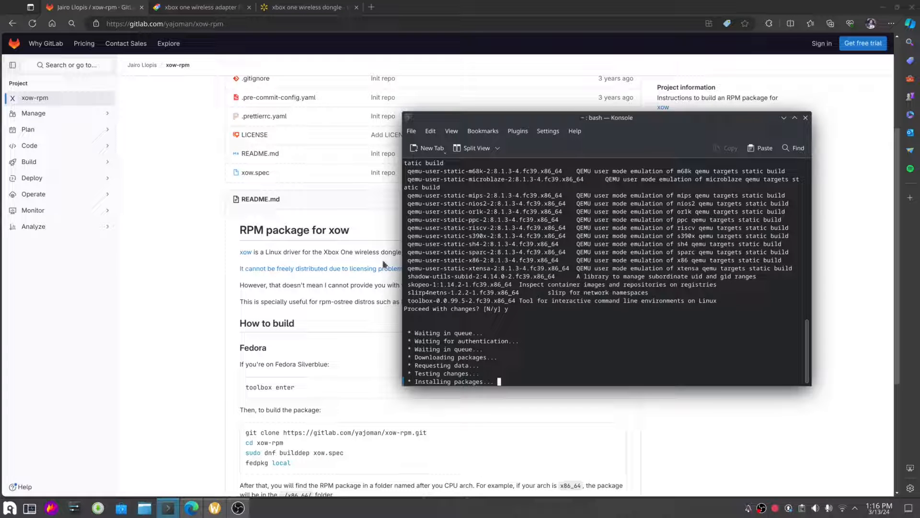
pyautogui.moveTo(356, 342)
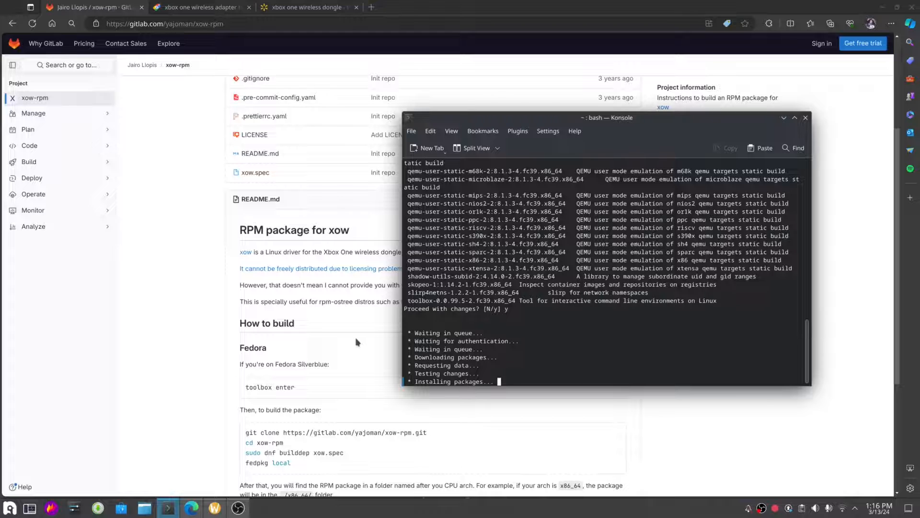
pyautogui.scroll(-3)
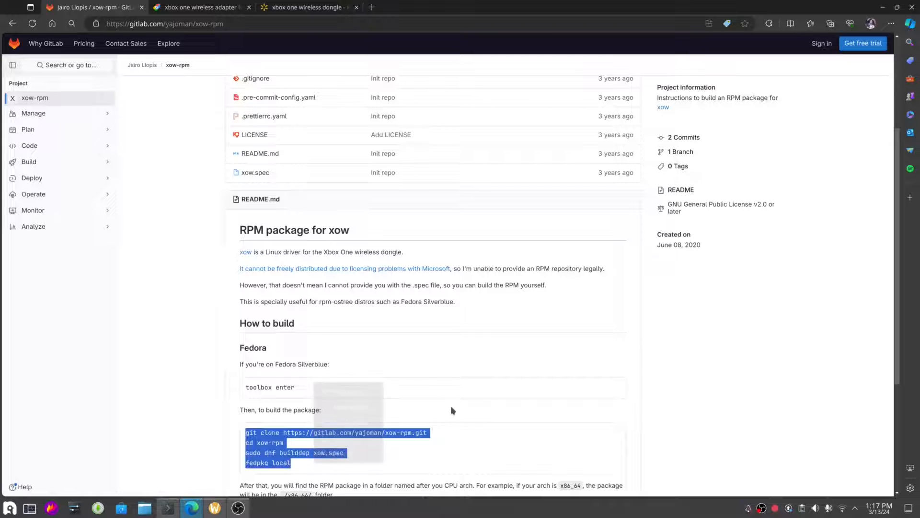
# Paste and run the xow-rpm clone, dnf builddep and fedpkg commands in Konsole.
pyautogui.click(614, 433)
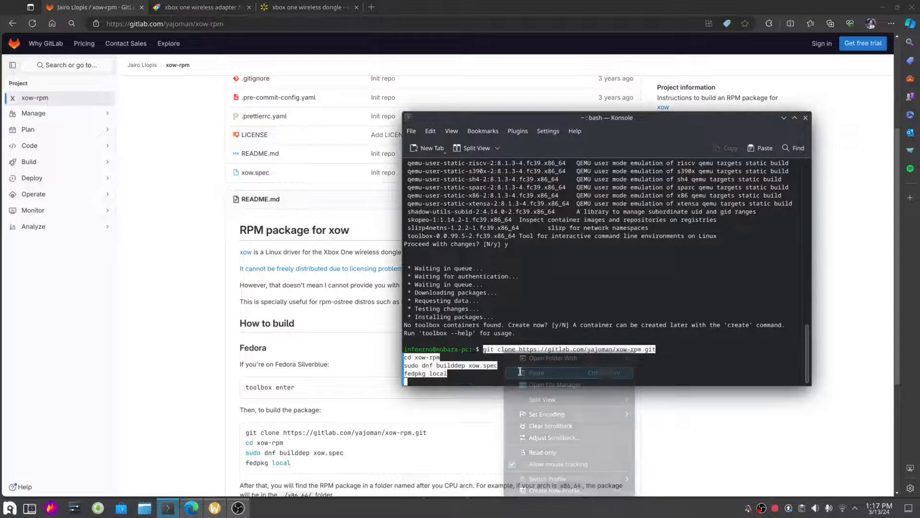
pyautogui.click(537, 373)
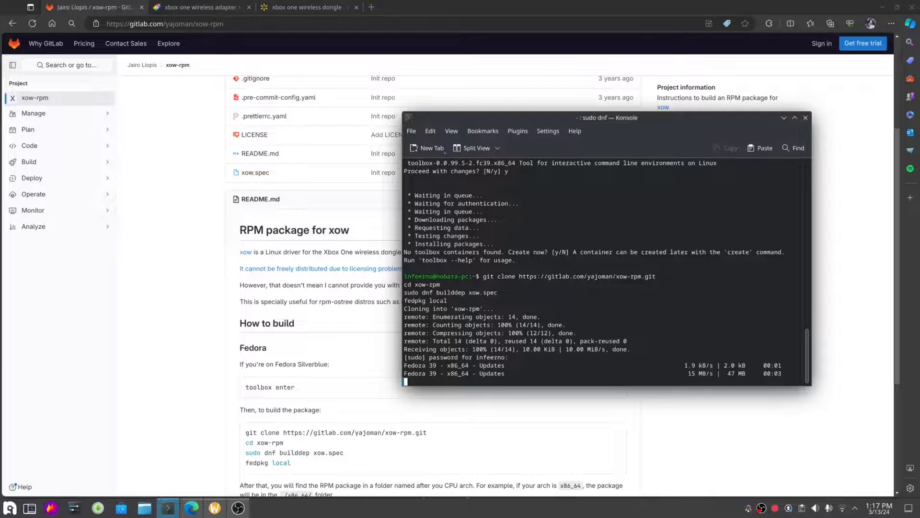
pyautogui.moveTo(434, 195)
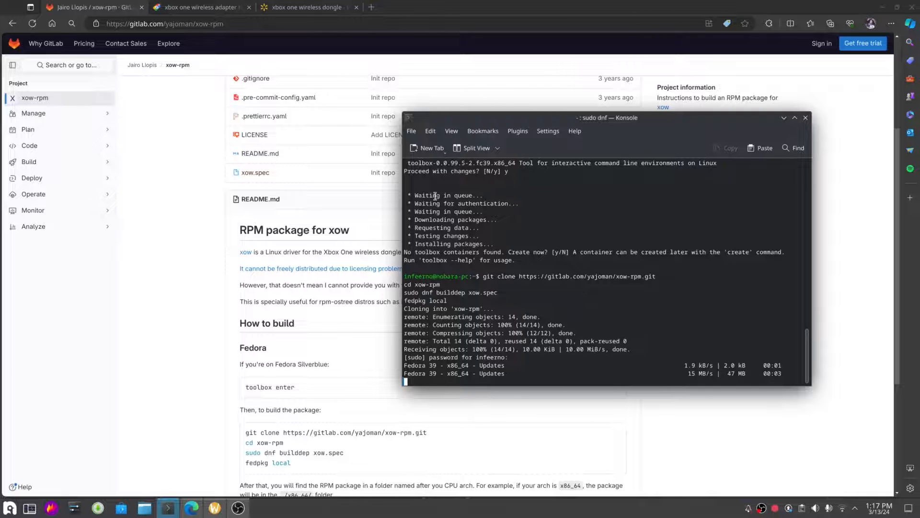
pyautogui.moveTo(157, 128)
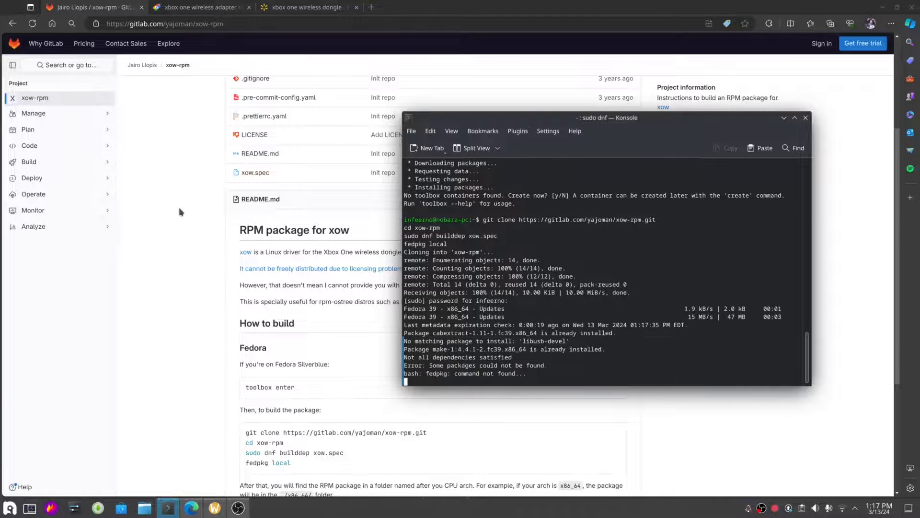
pyautogui.press('Return')
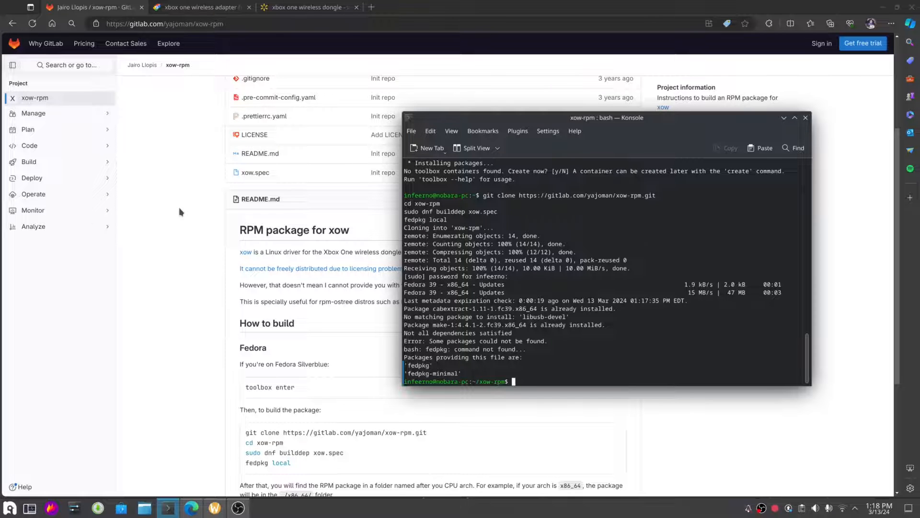
# Copy the README's dnf install command, cd to home in Konsole, and run it.
pyautogui.scroll(-3)
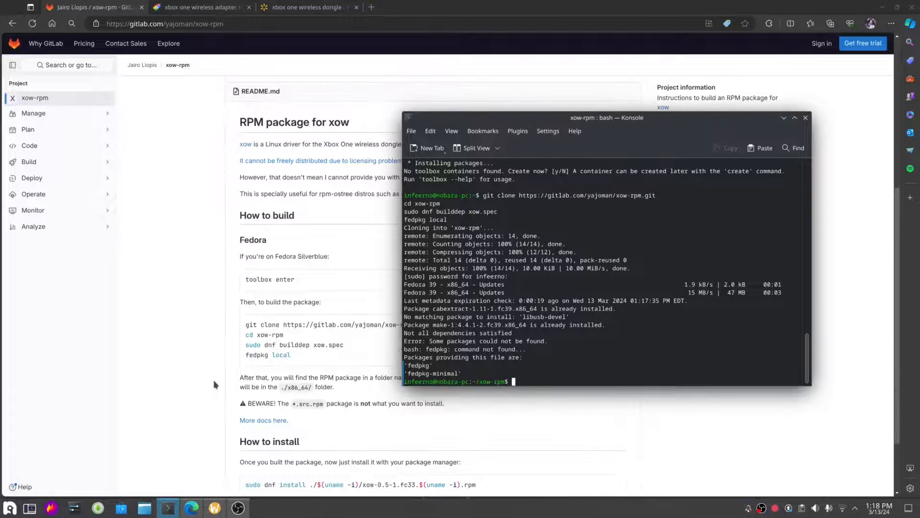
pyautogui.scroll(-3)
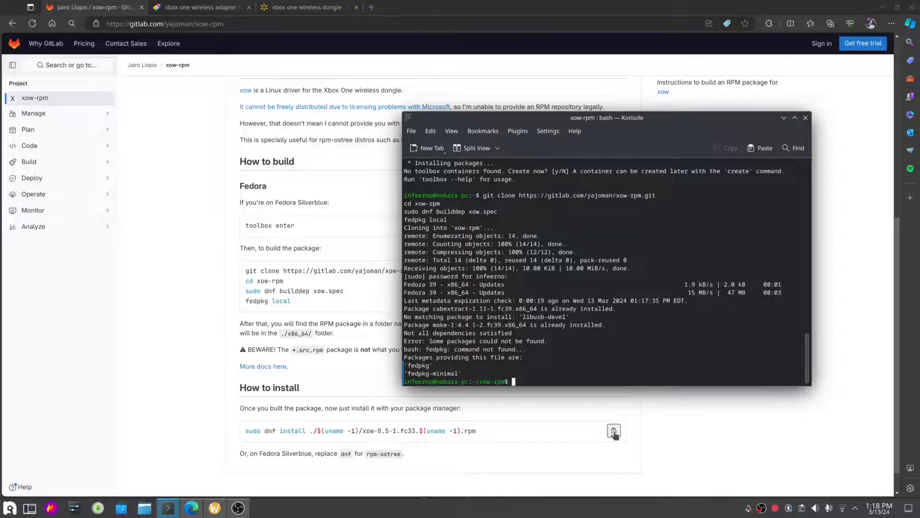
pyautogui.click(782, 118)
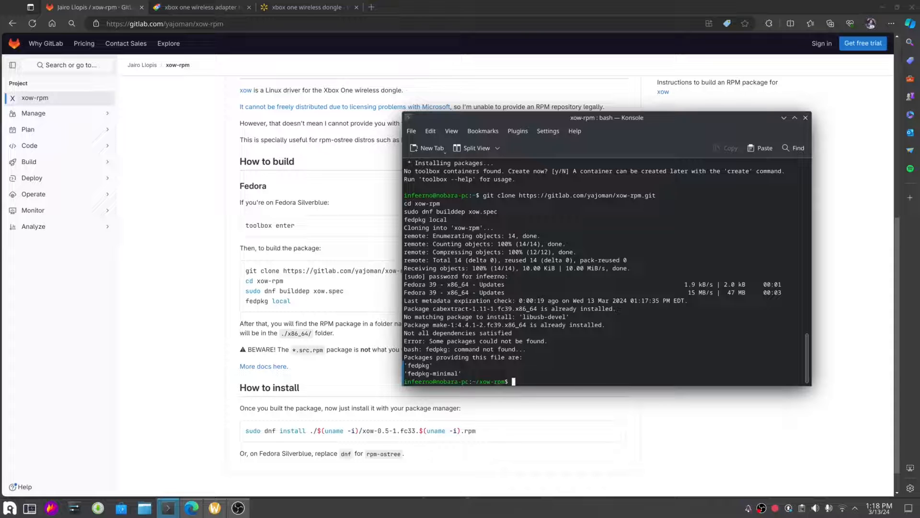
pyautogui.write('cd')
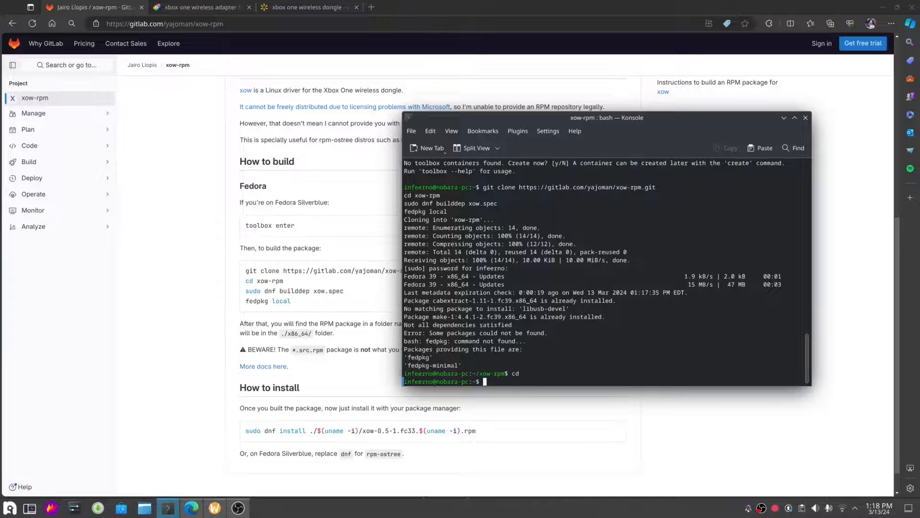
pyautogui.rightClick(513, 386)
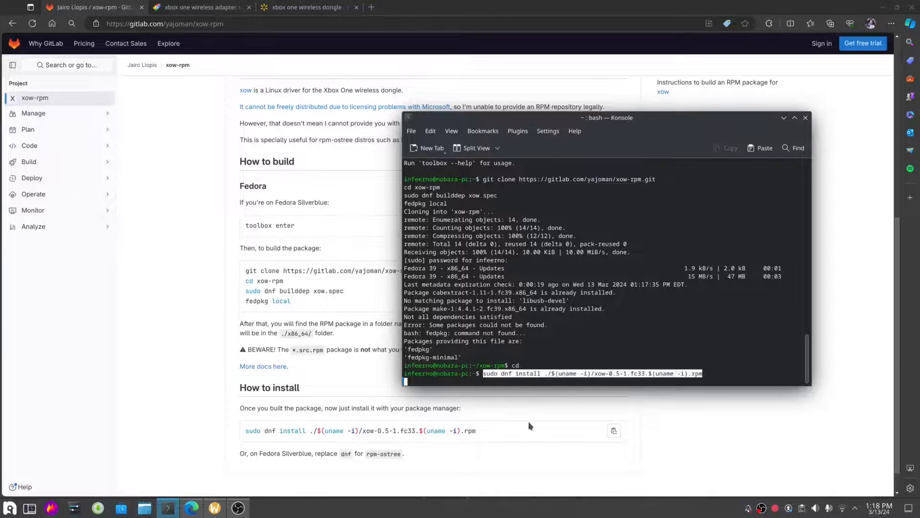
pyautogui.press('Return')
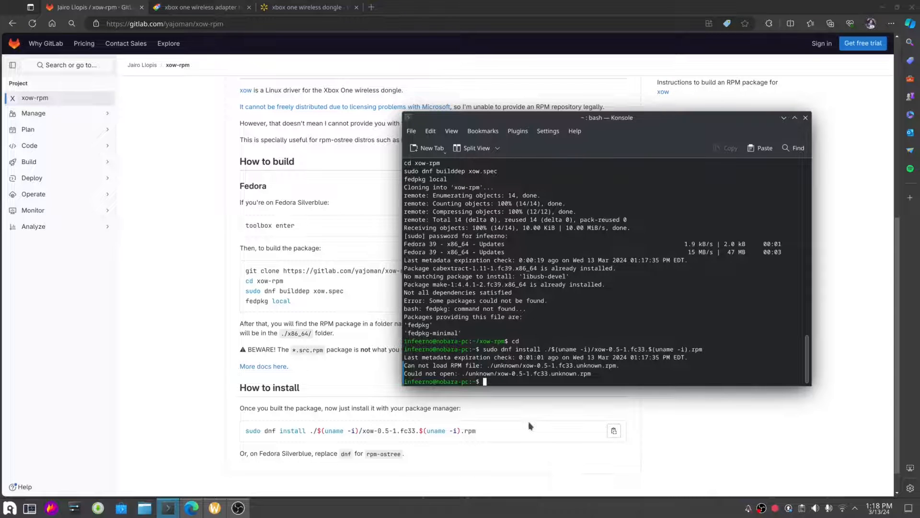
# Copy 'cd xow-rpm' from the README, enter the folder, and rerun dnf install, which fails again.
pyautogui.click(783, 117)
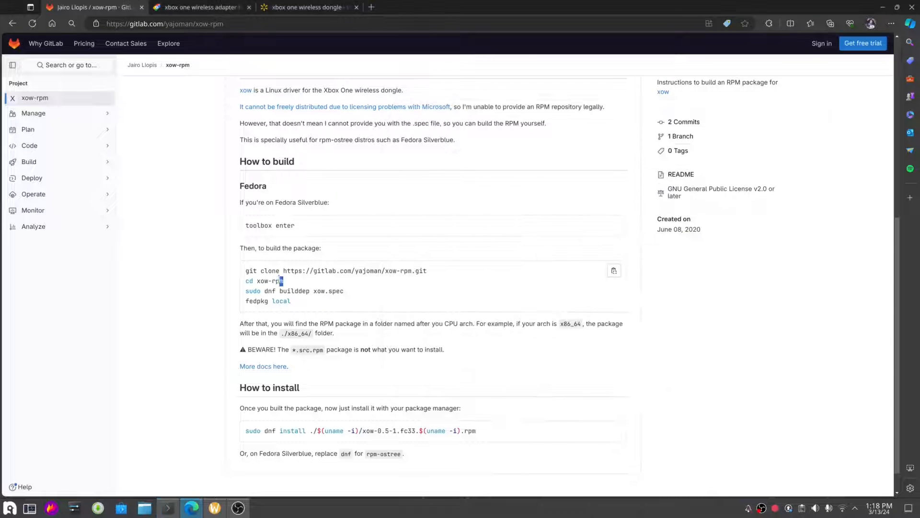
pyautogui.rightClick(267, 280)
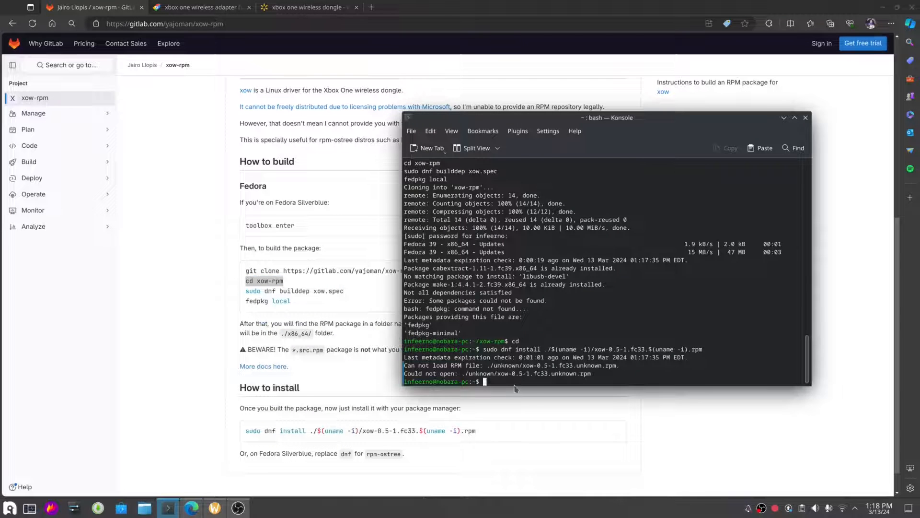
pyautogui.write('cd xow-rpm')
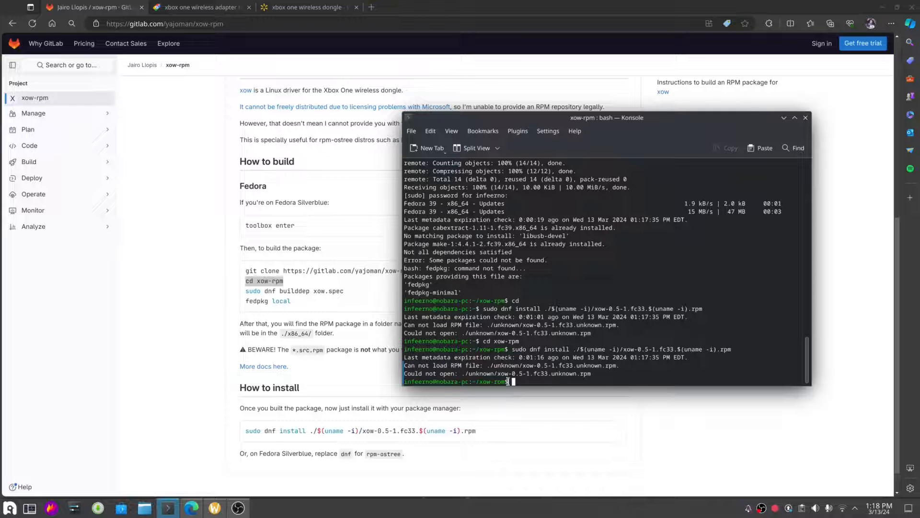
pyautogui.scroll(3)
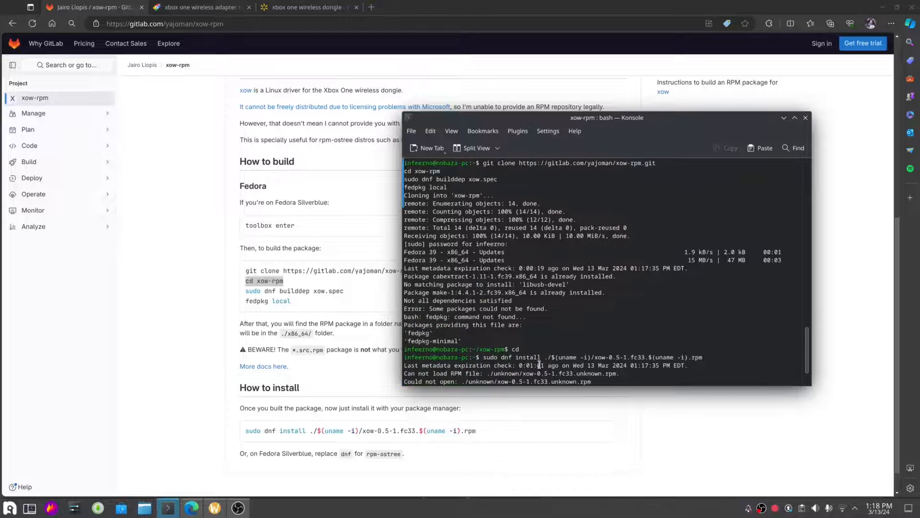
pyautogui.press('Return')
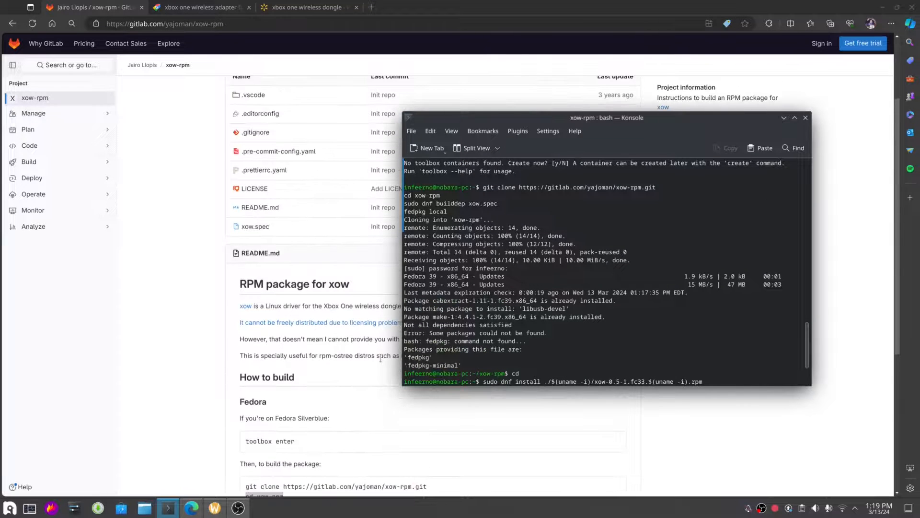
# Scroll through the medusalix/xow README's build, firmware and systemd service instructions.
pyautogui.scroll(-3)
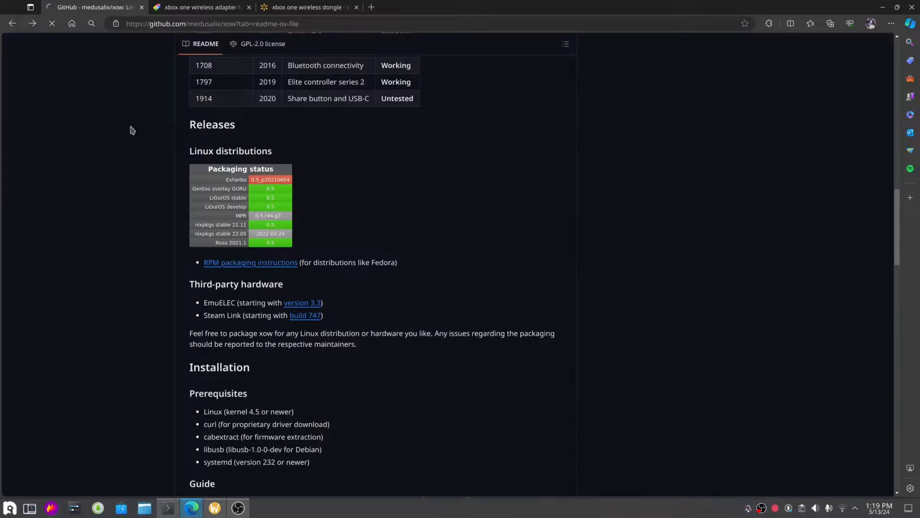
pyautogui.scroll(-3)
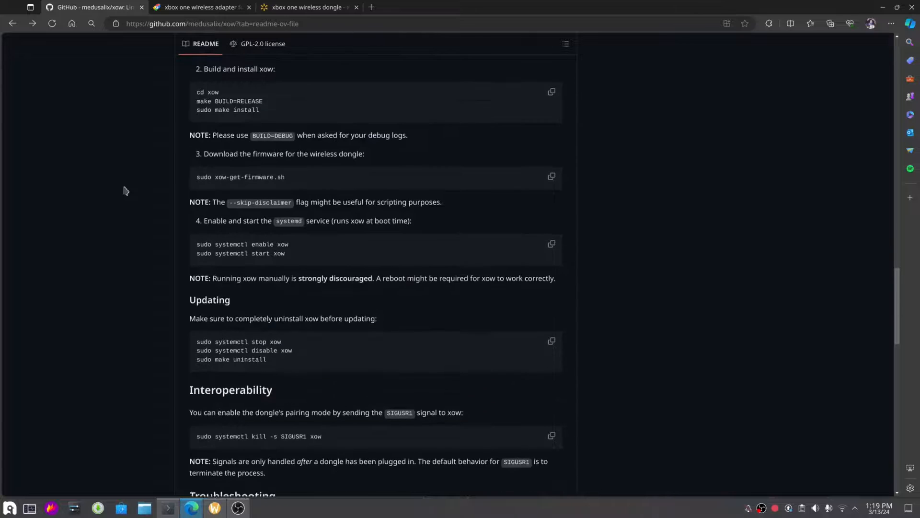
pyautogui.scroll(-3)
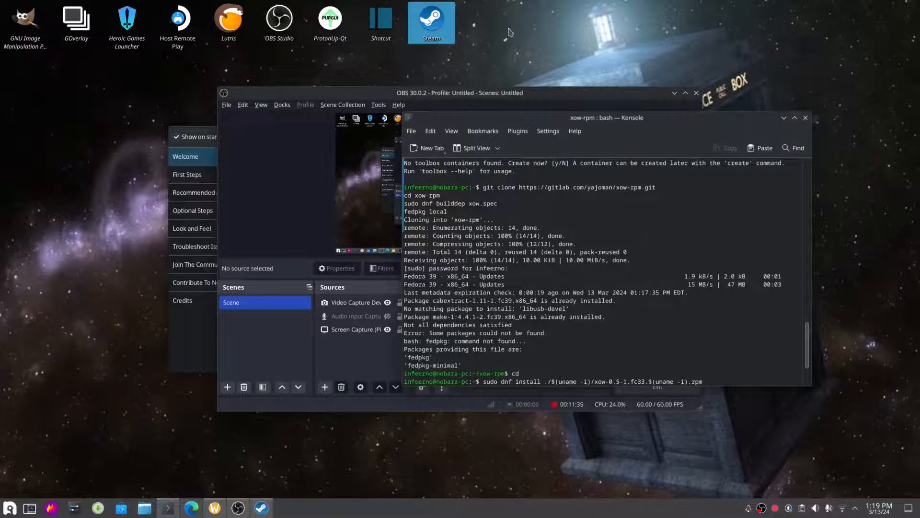
pyautogui.moveTo(538, 40)
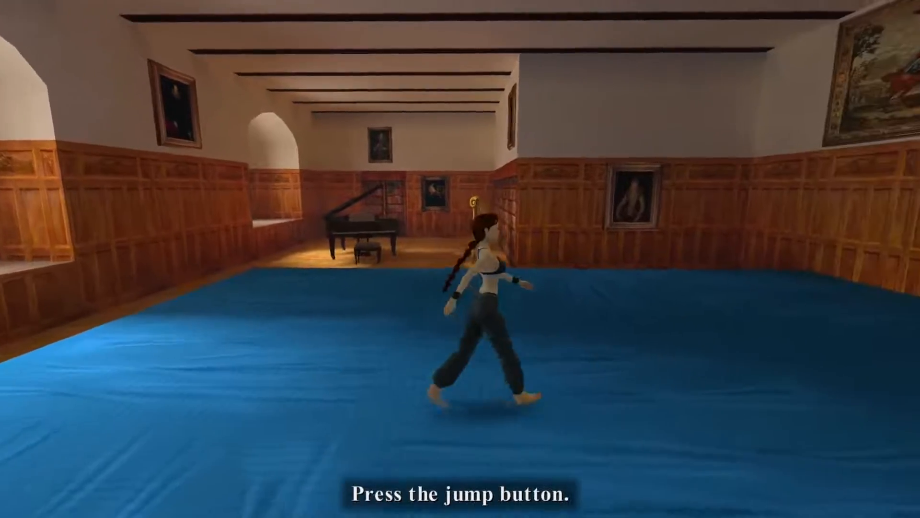
# Make Lara jump forward over the blue gym mat toward the piano.
pyautogui.press('space')
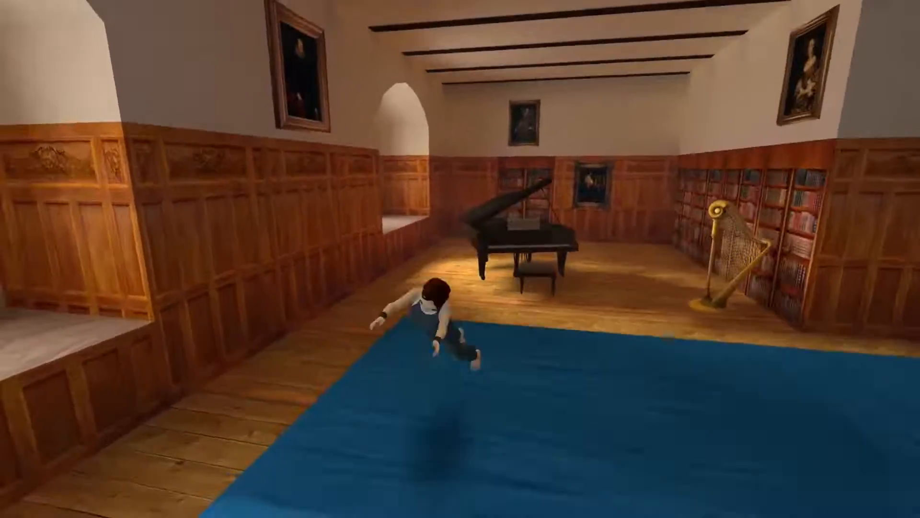